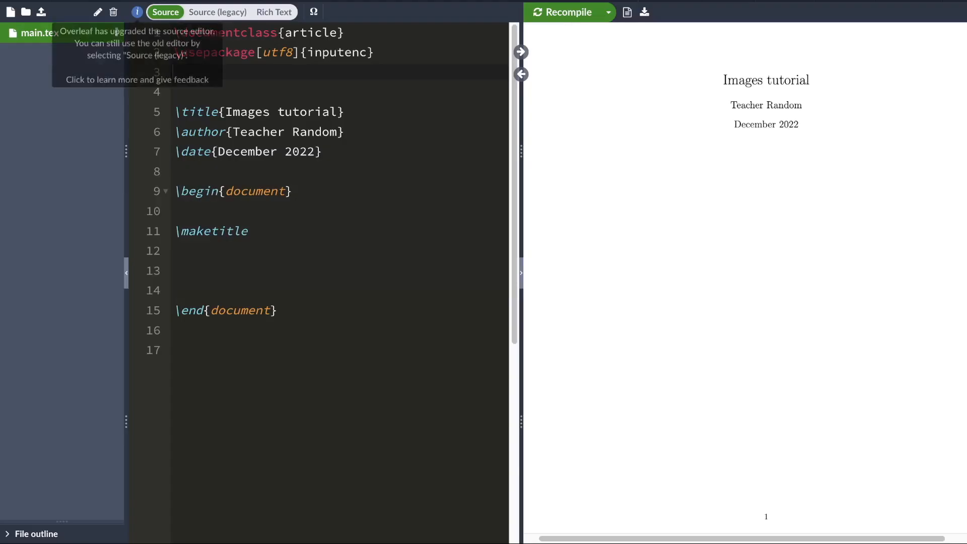
Upload Image 2.png from the computer into the project files.
{"action": "left_click", "coordinate": [41, 12]}
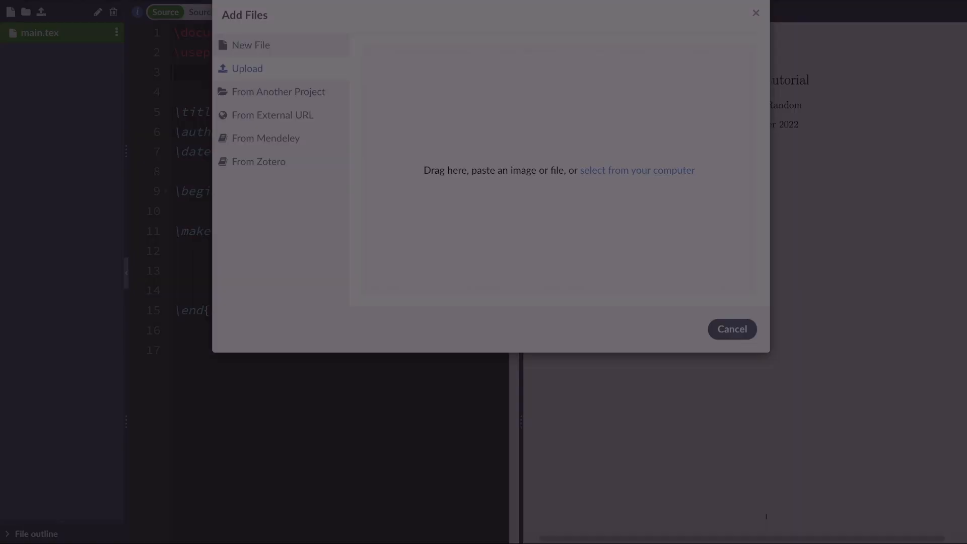
{"action": "left_click", "coordinate": [637, 169]}
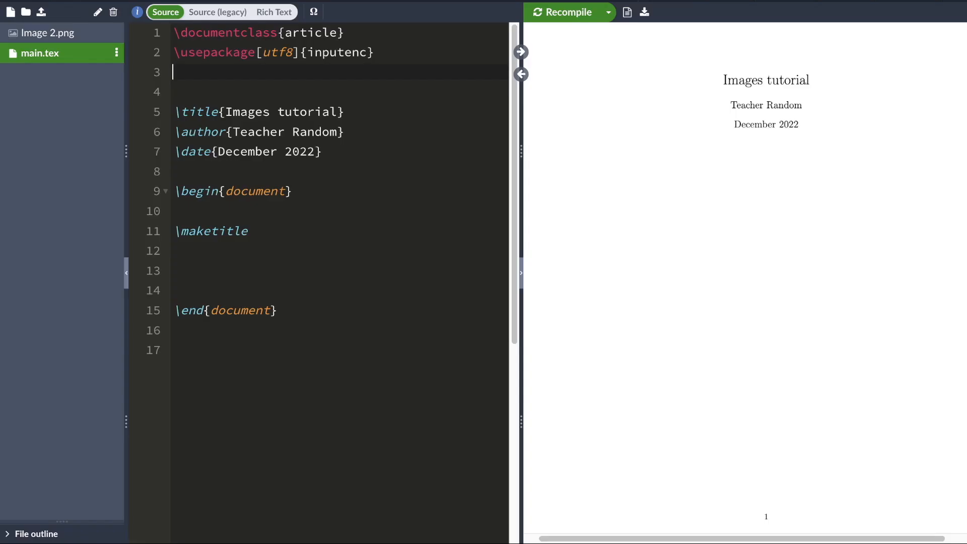
Load the graphicx package with \usepackage{graphicx} in the preamble.
{"action": "type", "text": "\\usepack"}
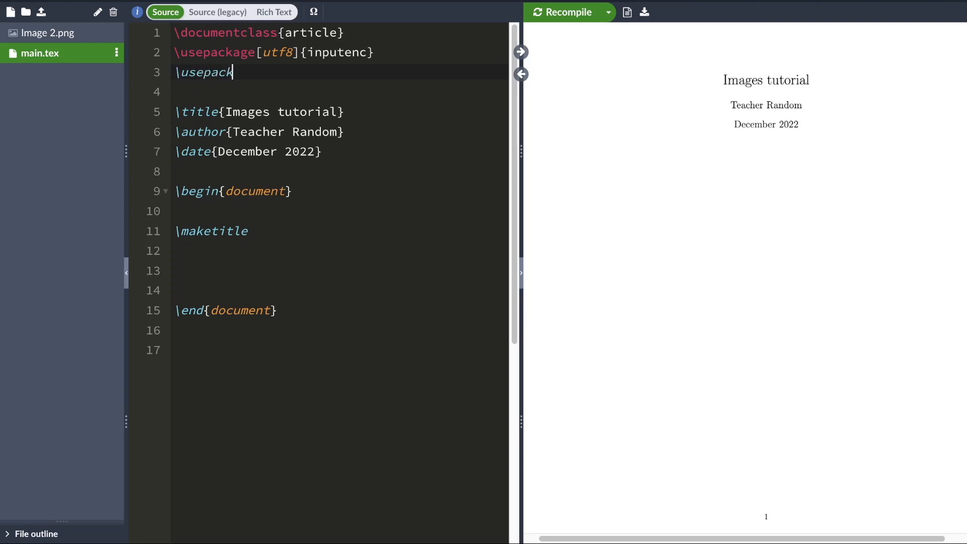
{"action": "type", "text": "age{graphic}"}
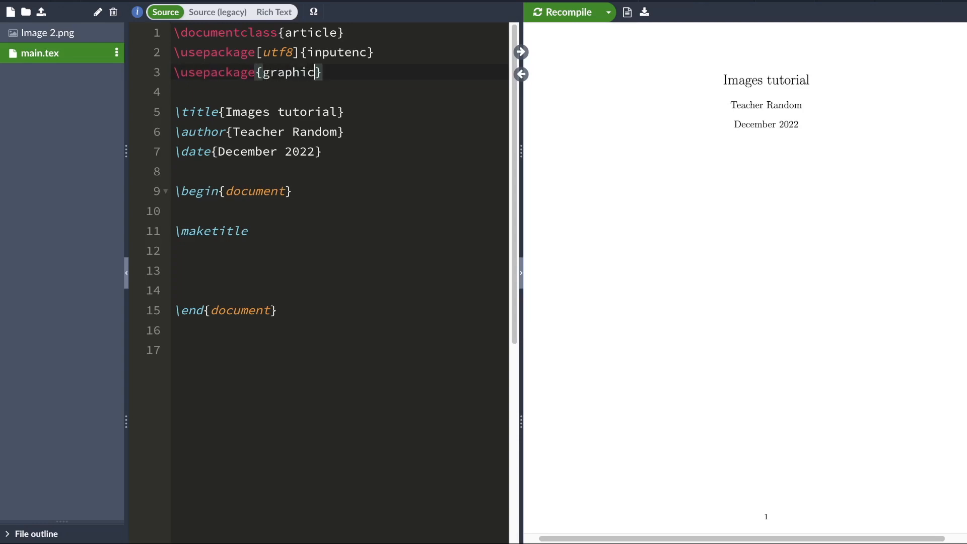
{"action": "type", "text": "x"}
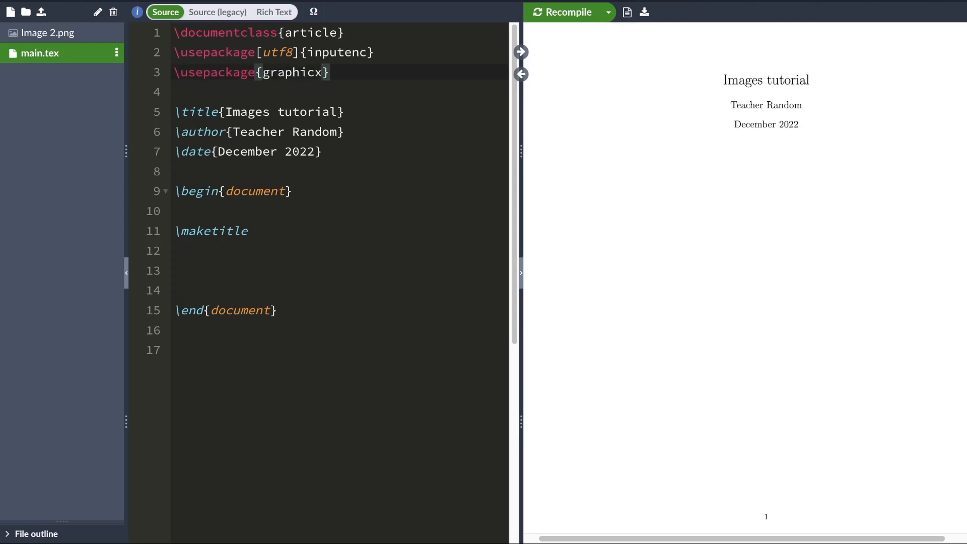
{"action": "type", "text": "\\us"}
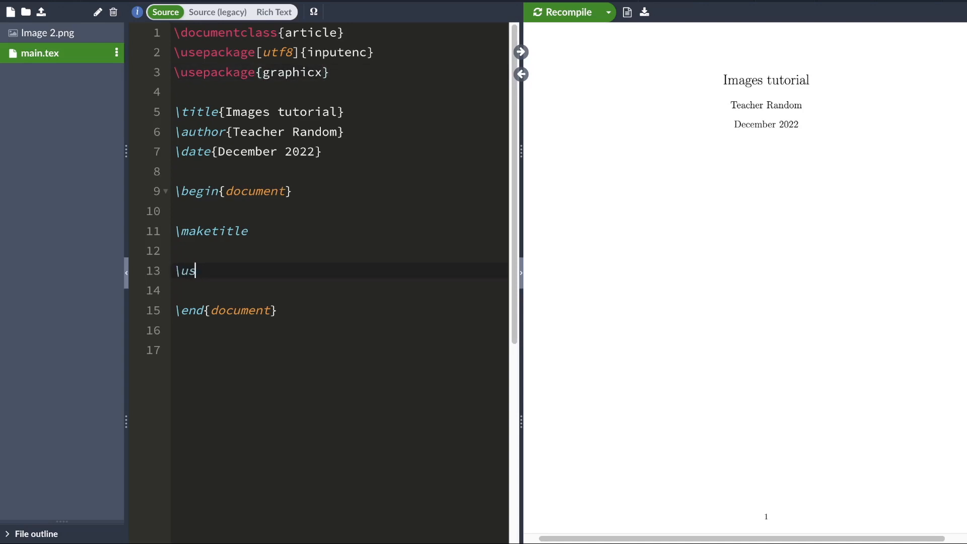
Insert \includegraphics{Image 2} in the body, without the .png extension, and recompile.
{"action": "type", "text": "includeg"}
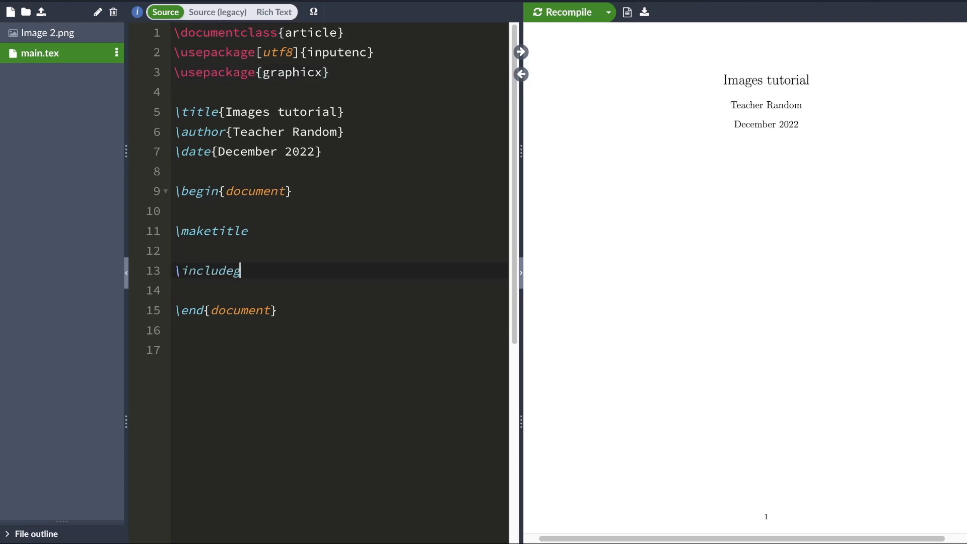
{"action": "type", "text": "raphics{I}"}
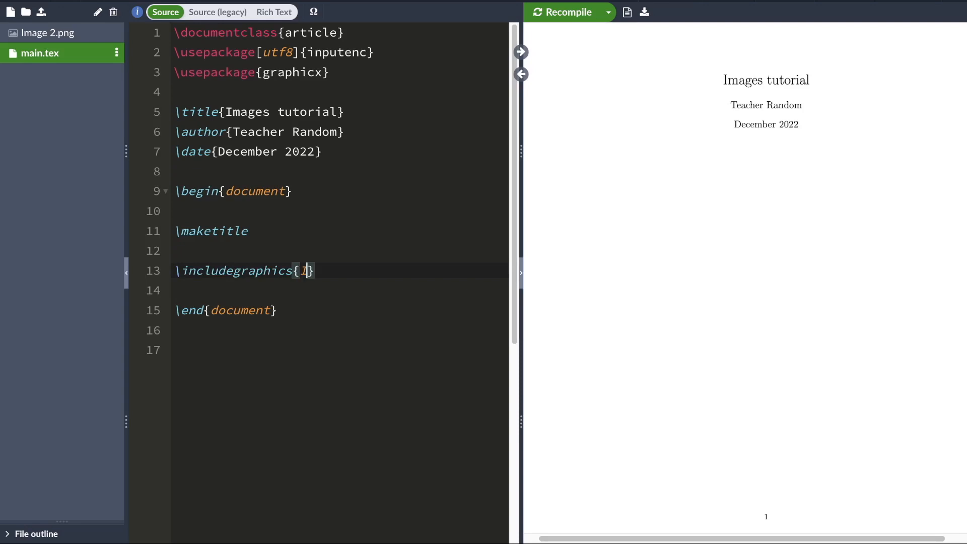
{"action": "type", "text": "mage 2.png"}
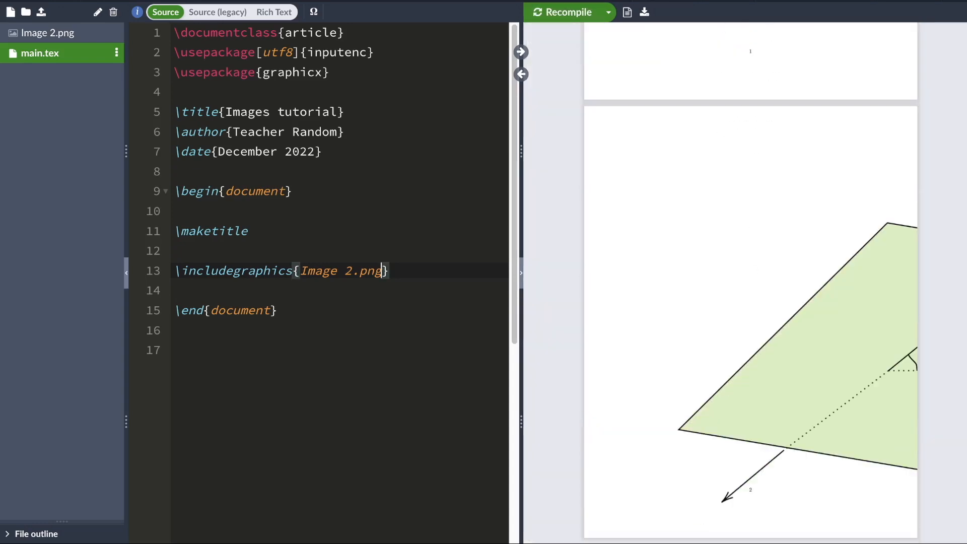
{"action": "key", "text": "Backspace"}
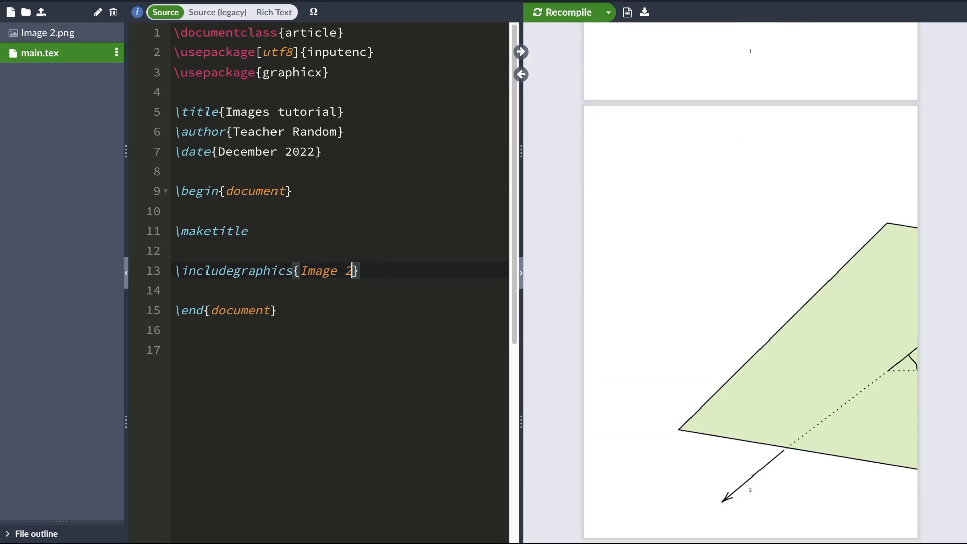
{"action": "left_click", "coordinate": [563, 12]}
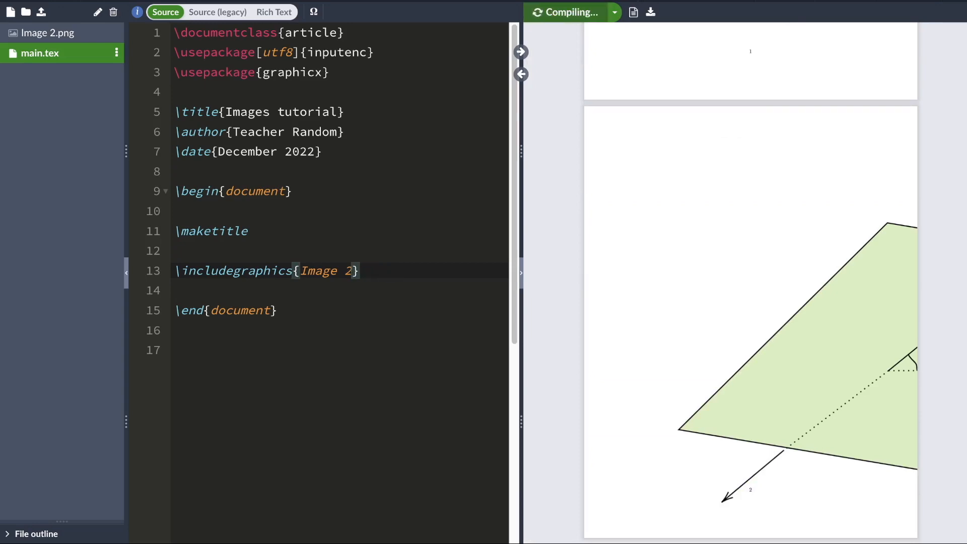
{"action": "double_click", "coordinate": [319, 271]}
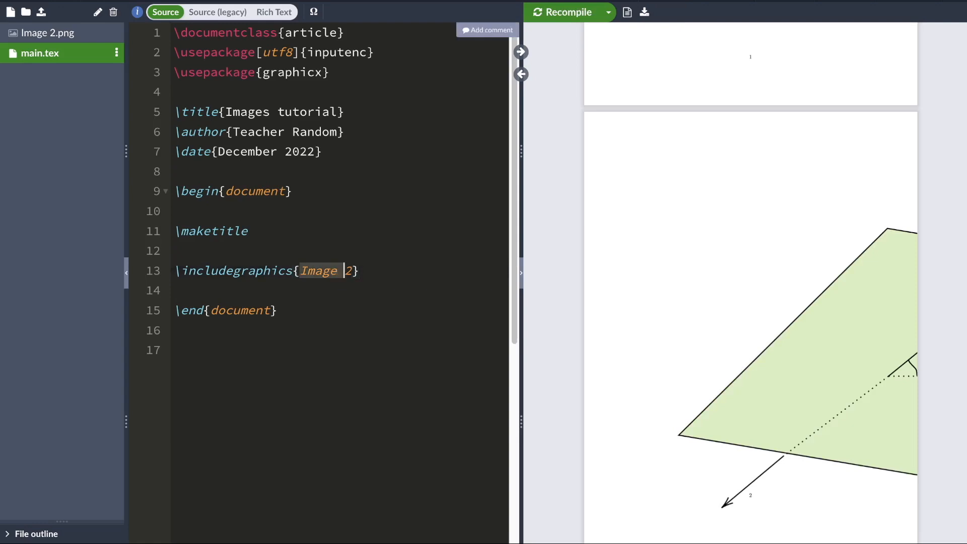
{"action": "left_click", "coordinate": [351, 271]}
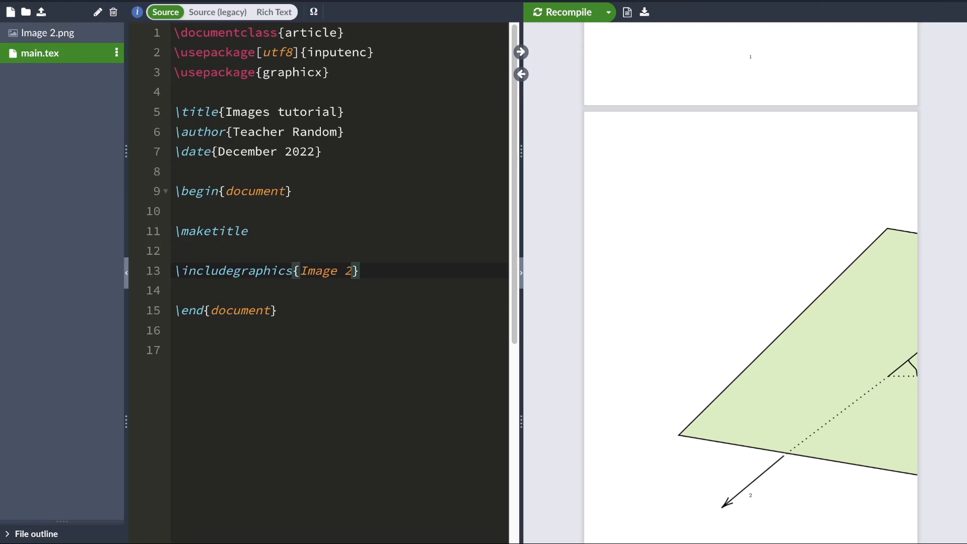
Try scale=0.4 on the Image 2 includegraphics, then change the scale to 1.6.
{"action": "type", "text": "[scale="}
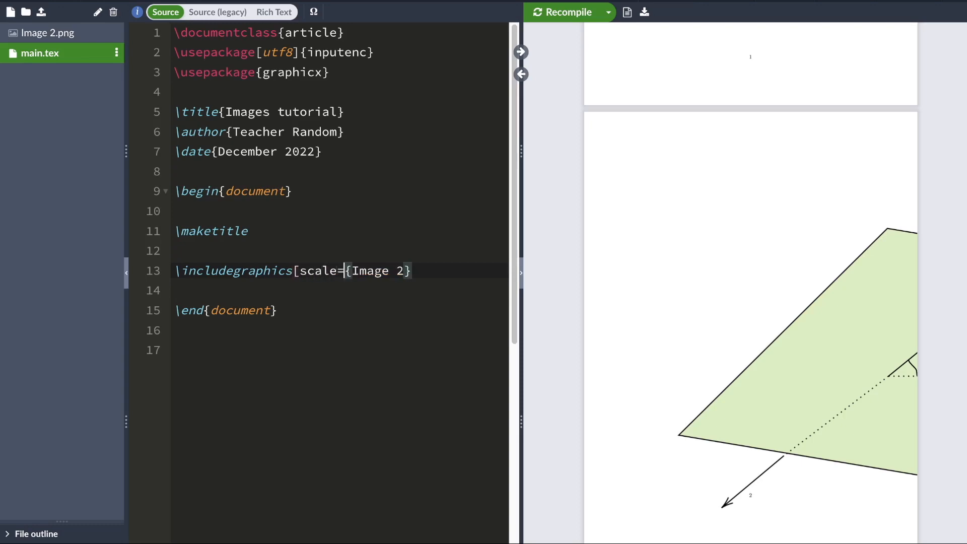
{"action": "type", "text": "0.4"}
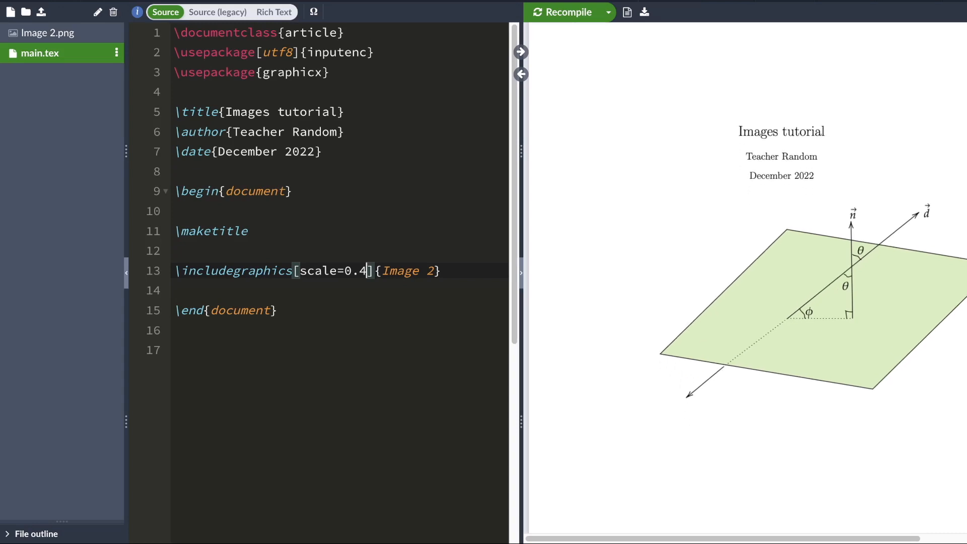
{"action": "key", "text": "Backspace"}
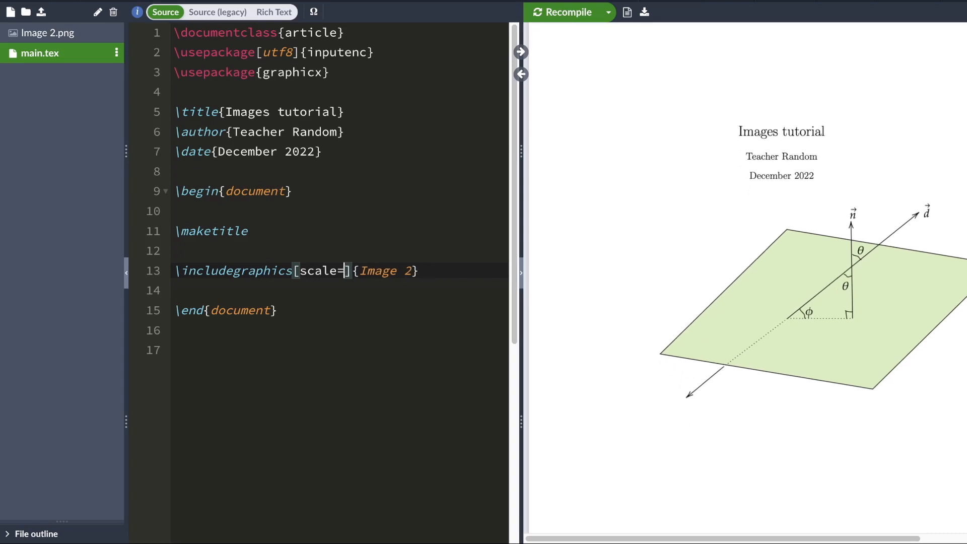
{"action": "type", "text": "1.6"}
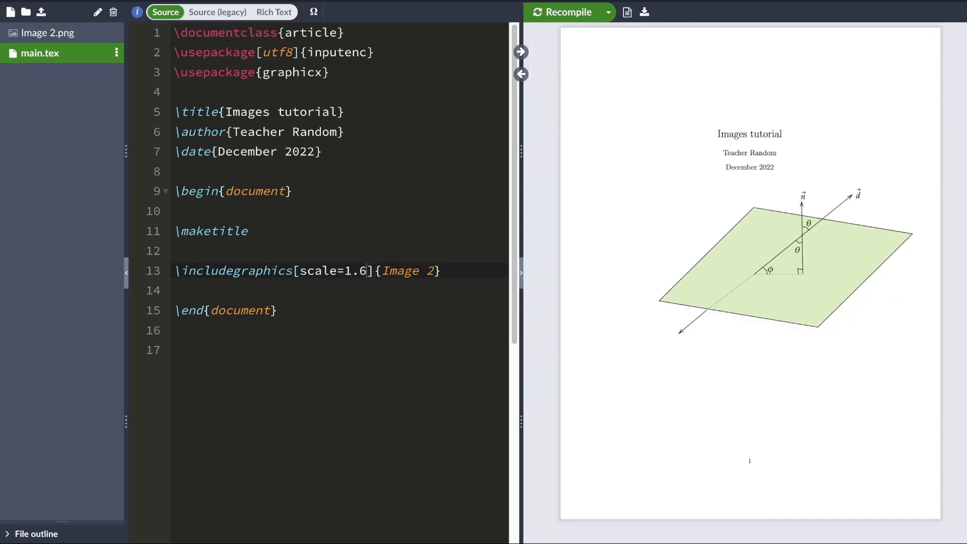
{"action": "scroll", "scroll_direction": "down", "scroll_amount": 3}
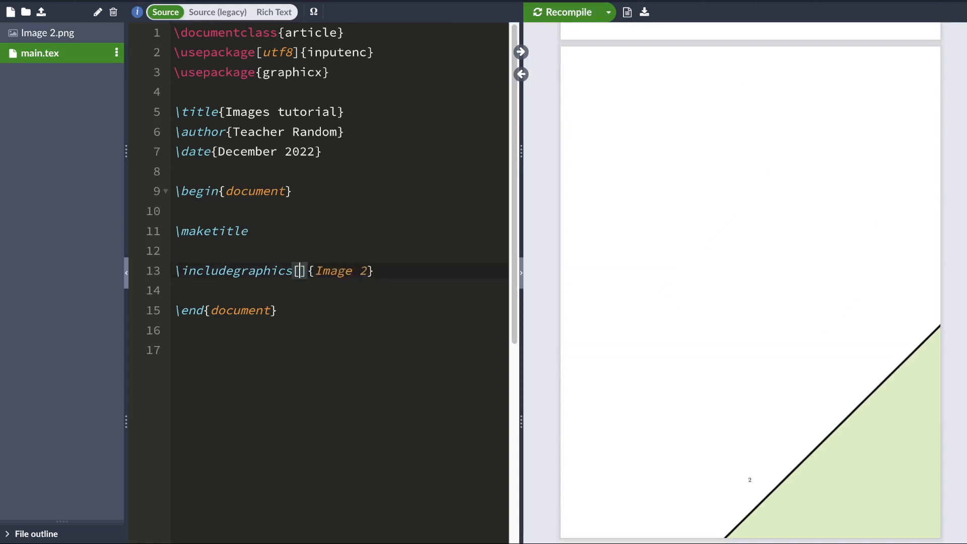
Set width=10cm, height=15cm on the Image 2 includegraphics and recompile.
{"action": "type", "text": "width"}
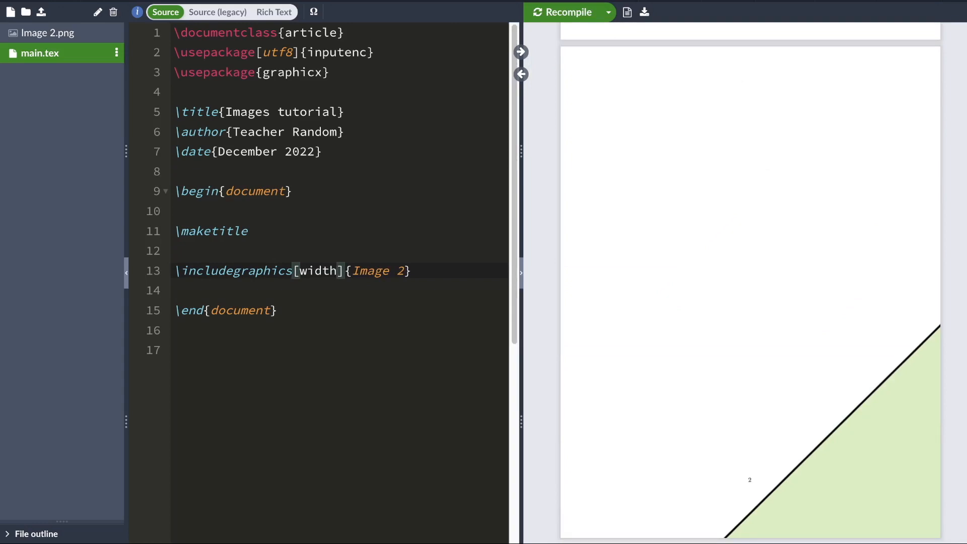
{"action": "type", "text": "="}
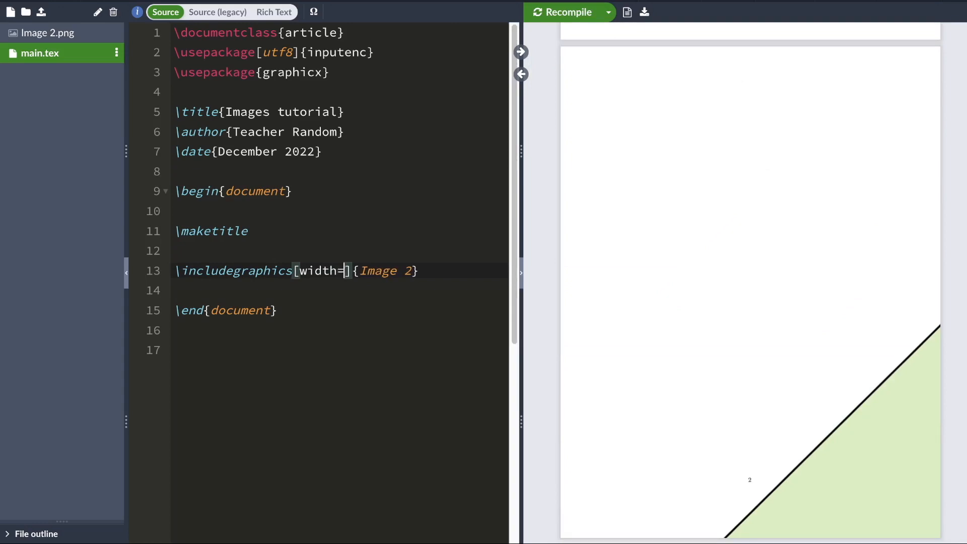
{"action": "type", "text": "10cm, heigh"}
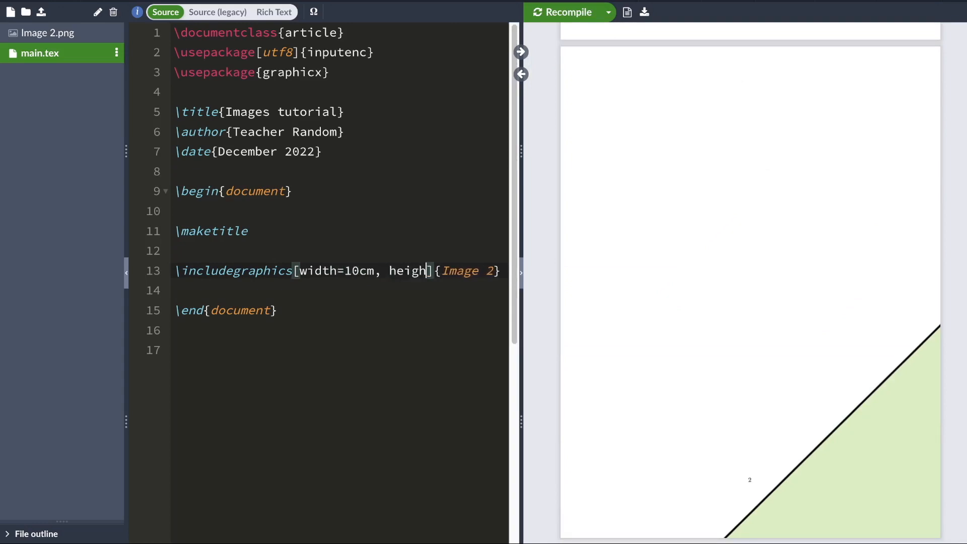
{"action": "type", "text": "t=1"}
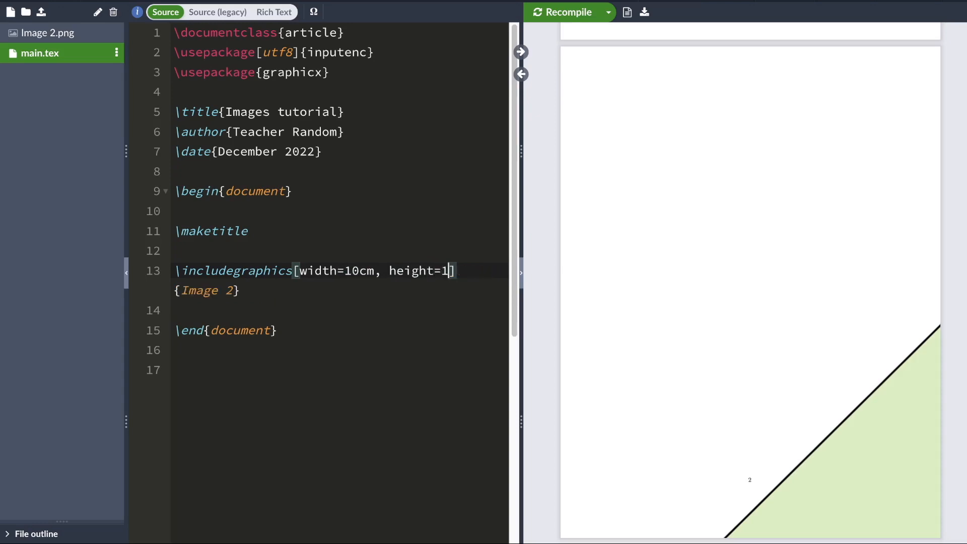
{"action": "type", "text": "5cm"}
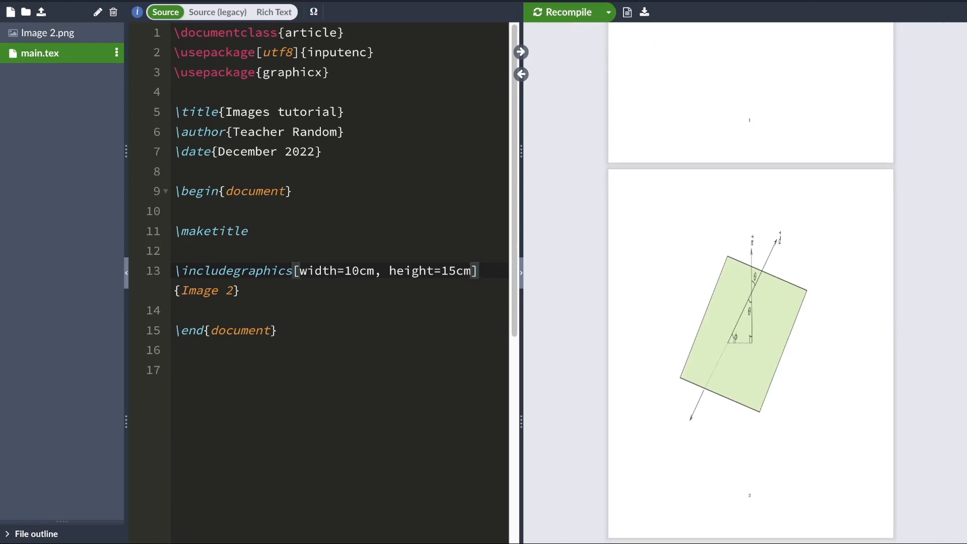
{"action": "key", "text": "Backspace"}
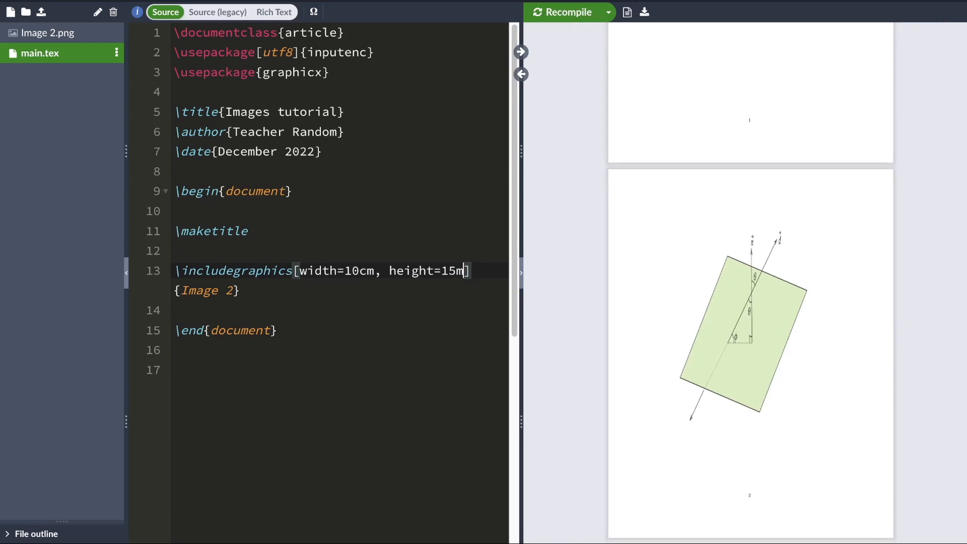
{"action": "key", "text": "Backspace"}
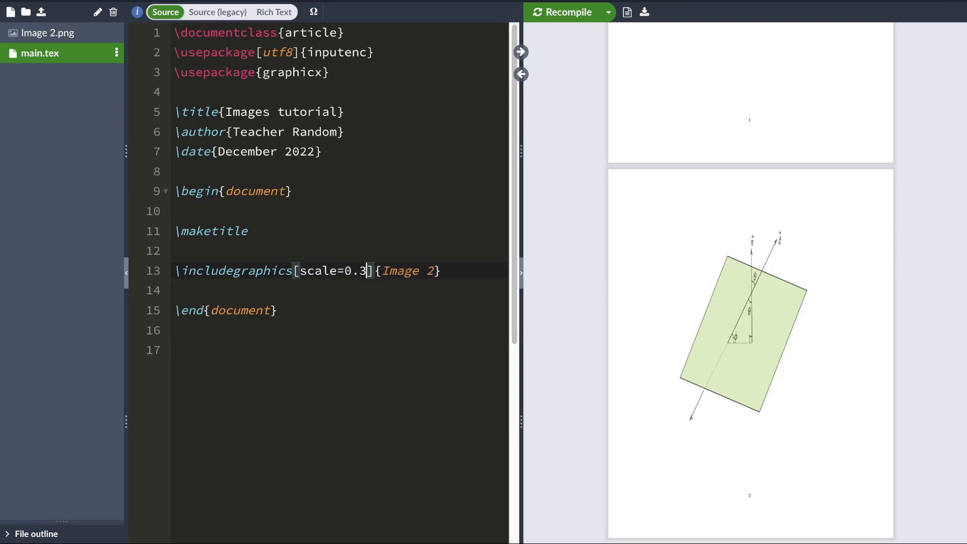
Recompile with scale=0.3 so Image 2 fits on the first page.
{"action": "left_click", "coordinate": [566, 12]}
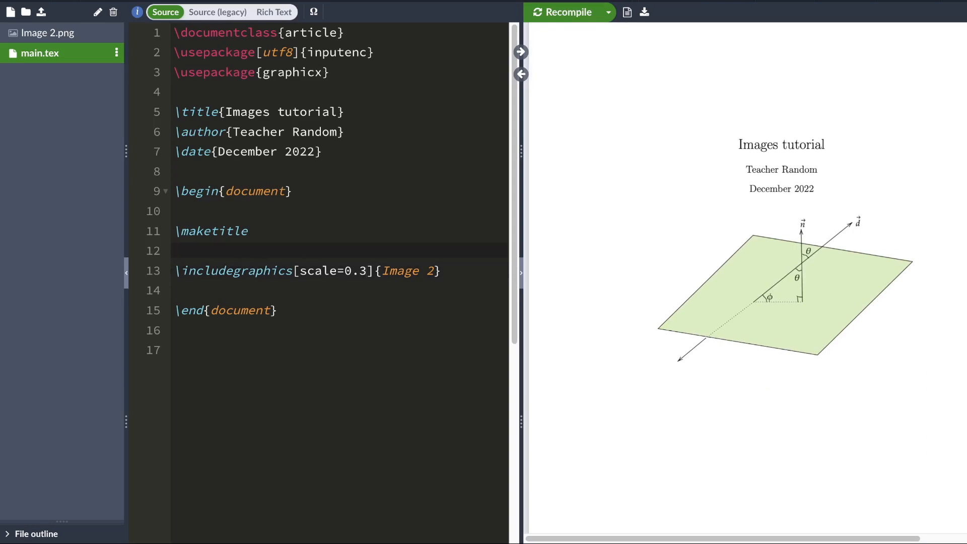
Wrap the includegraphics in a figure environment with \caption{Vectors}.
{"action": "key", "text": "Enter"}
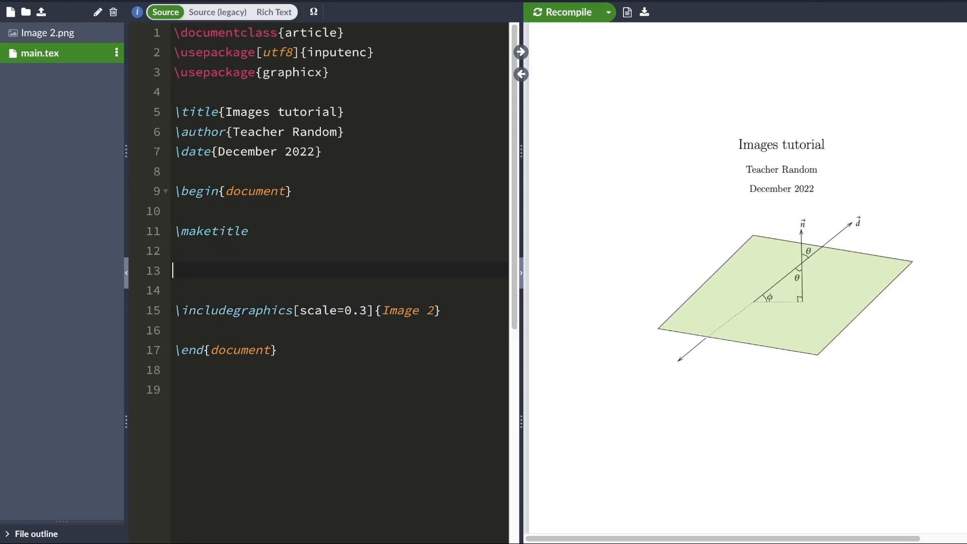
{"action": "type", "text": "\\begin"}
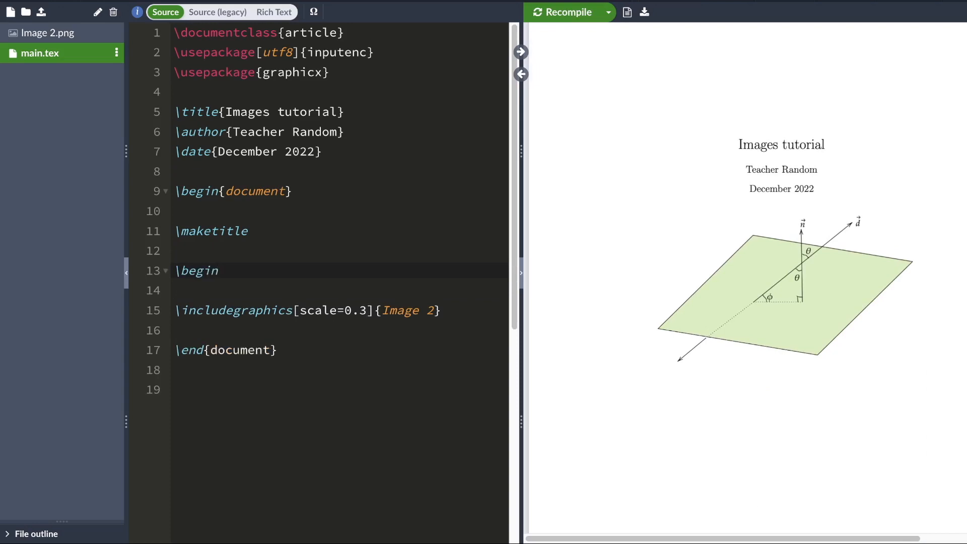
{"action": "type", "text": "{figure}"}
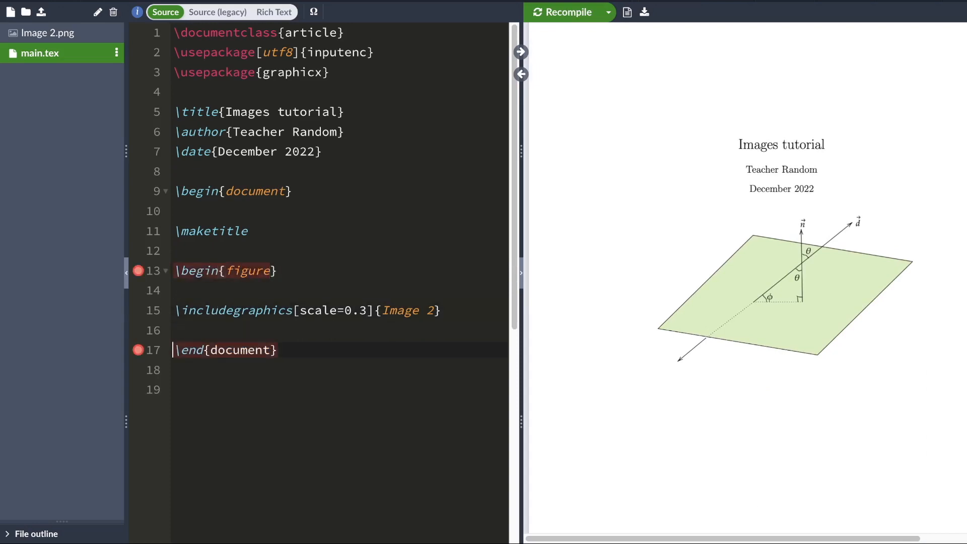
{"action": "type", "text": "\\e"}
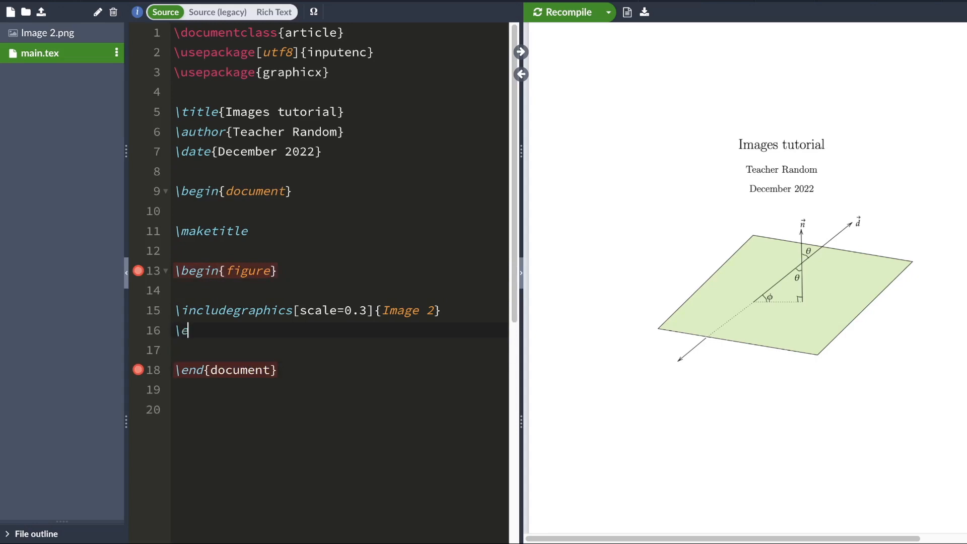
{"action": "key", "text": "Enter"}
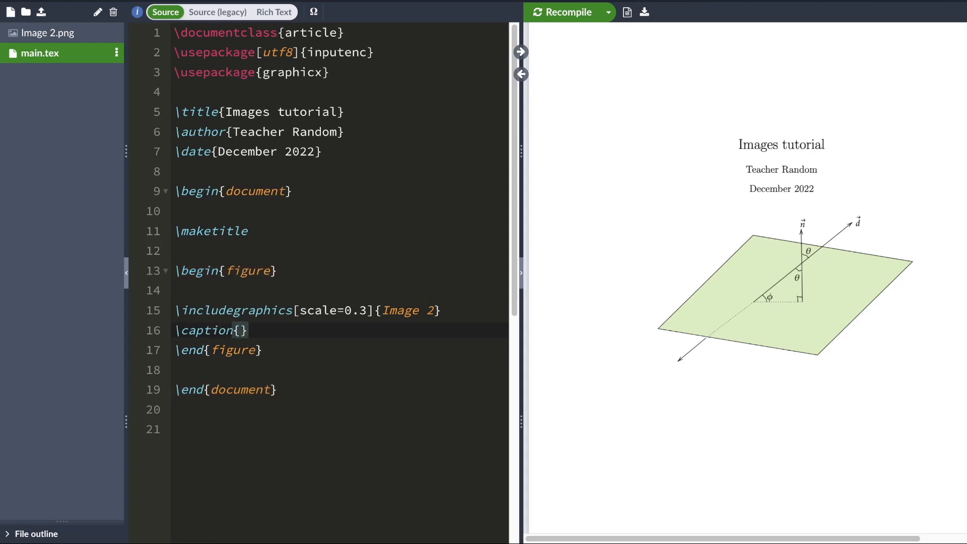
{"action": "type", "text": "Vectors"}
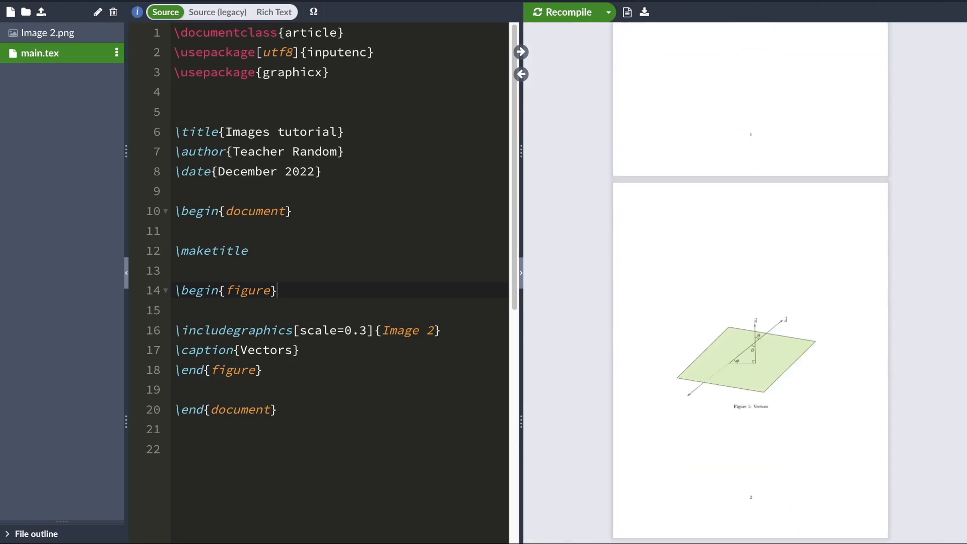
Load the float package and give the figure [H] placement, then recompile.
{"action": "type", "text": "\\usepacka"}
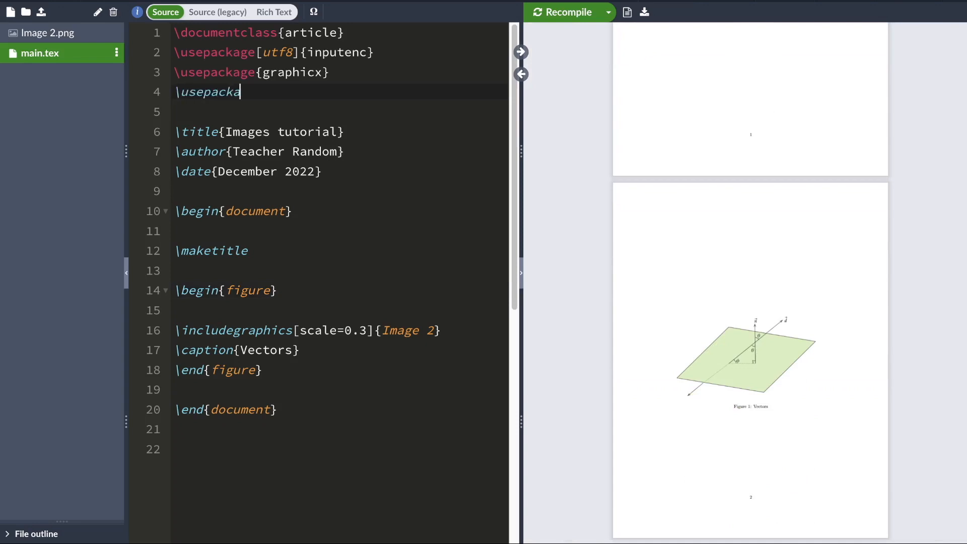
{"action": "type", "text": "ge{float}"}
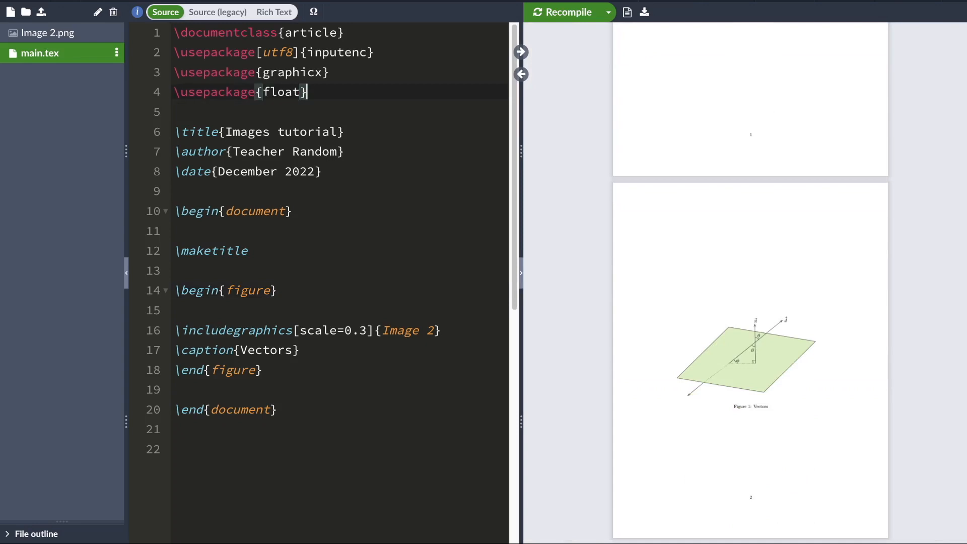
{"action": "type", "text": "[H]"}
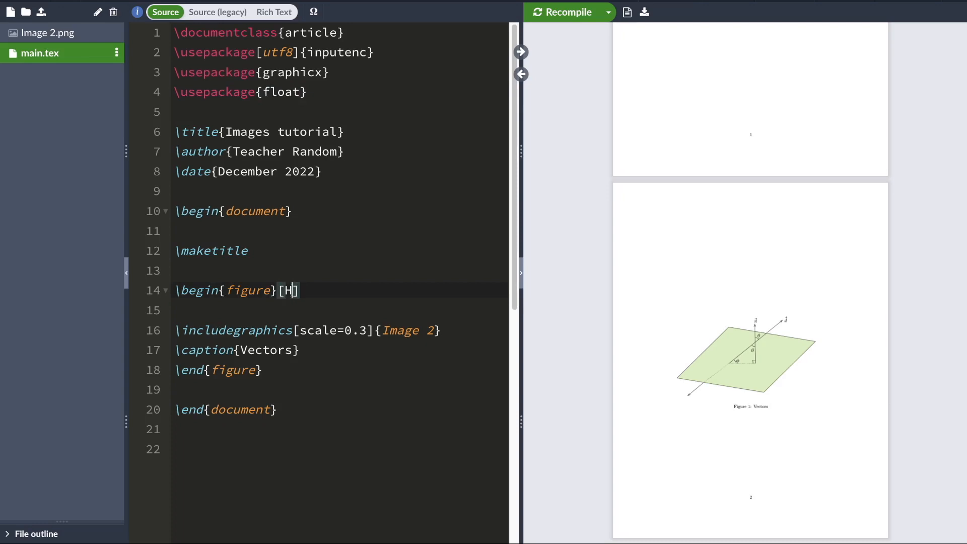
{"action": "left_click", "coordinate": [562, 12]}
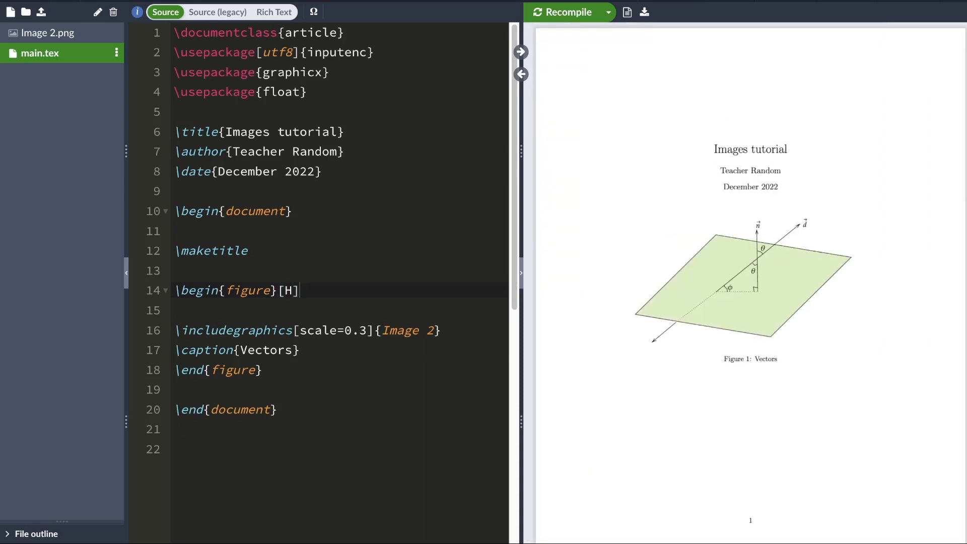
Add \centering inside the figure and recompile to center it.
{"action": "scroll", "scroll_direction": "down", "scroll_amount": 3}
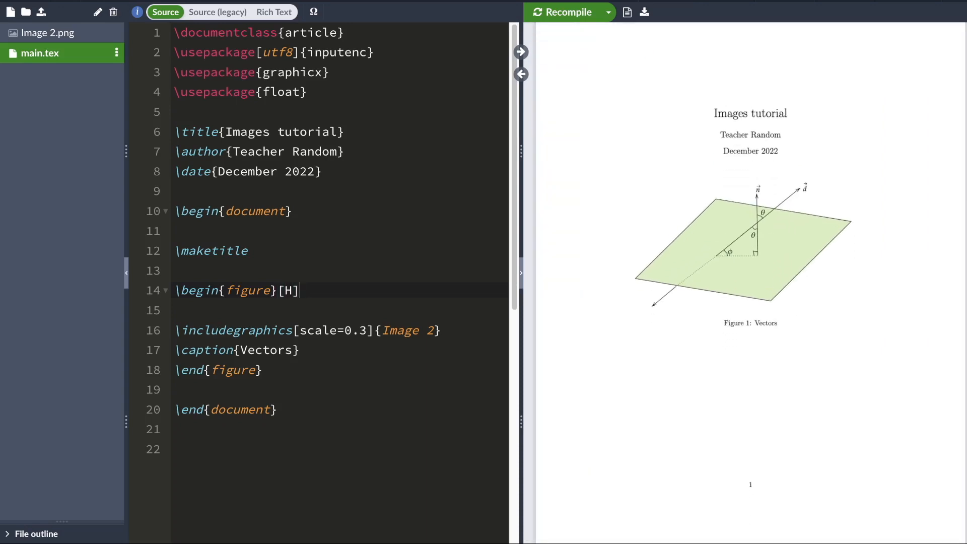
{"action": "type", "text": "\\"}
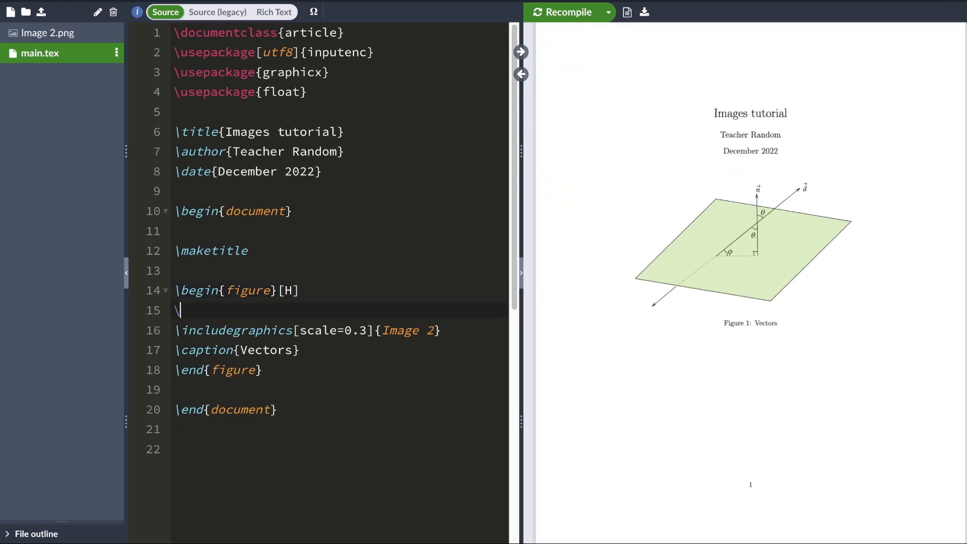
{"action": "type", "text": "centering"}
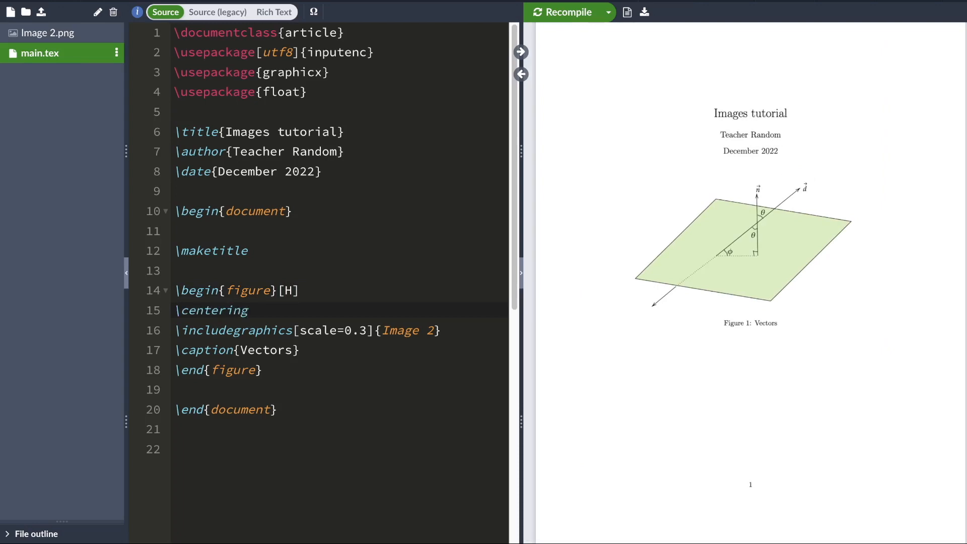
{"action": "left_click", "coordinate": [561, 12]}
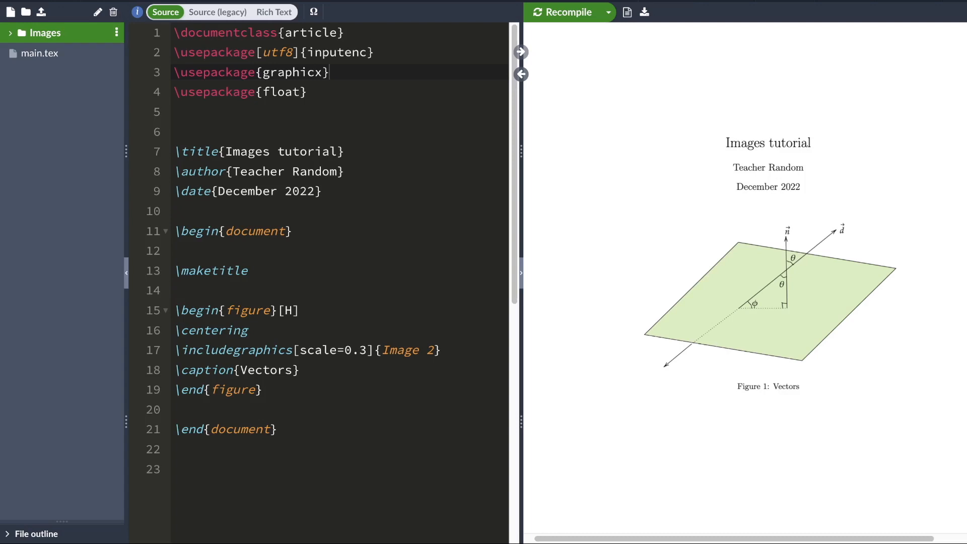
Recompile after moving Image 2.png into the Images folder, showing the missing-file error.
{"action": "left_click", "coordinate": [564, 12]}
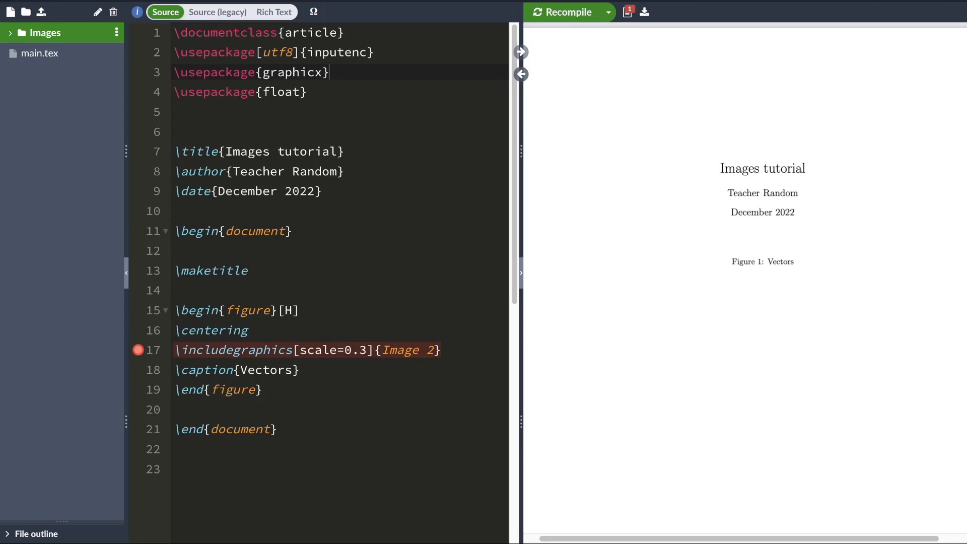
{"action": "double_click", "coordinate": [401, 350]}
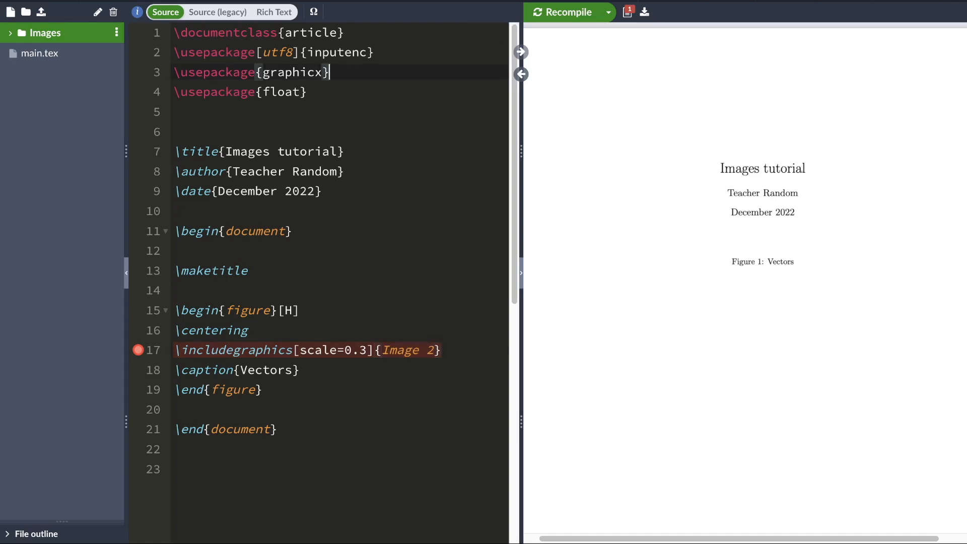
Add \graphicspath{{./Images/}} after the graphicx line and recompile so Vectors renders again.
{"action": "type", "text": "\\graphi"}
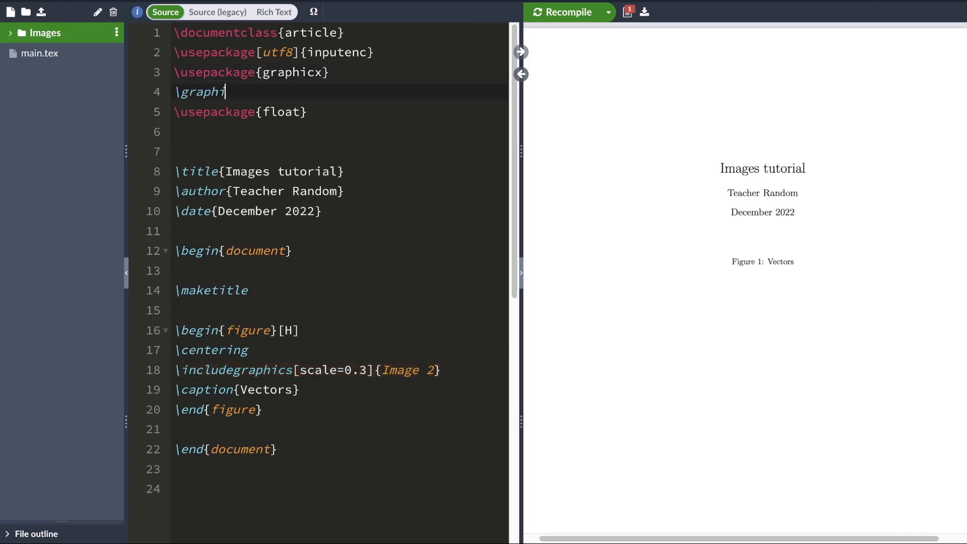
{"action": "type", "text": "cspath{{"}
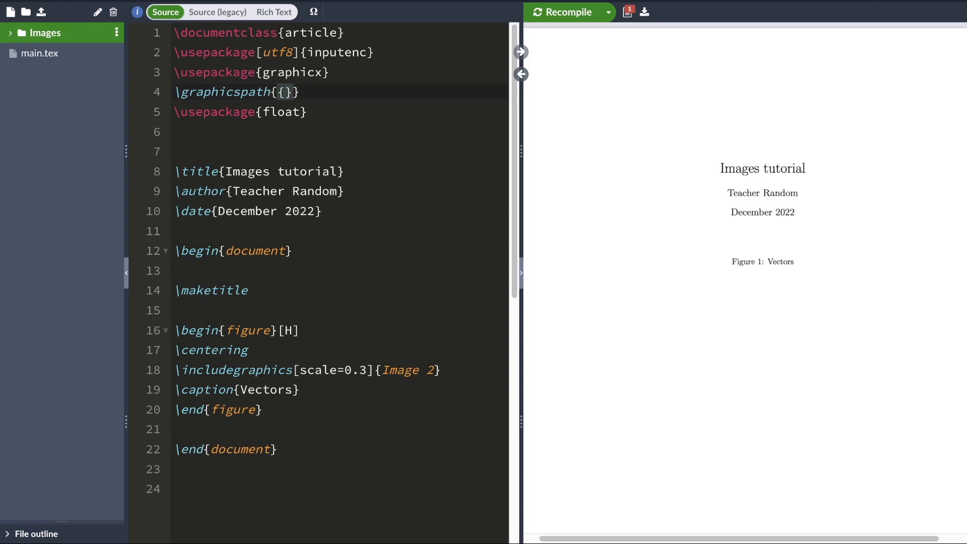
{"action": "type", "text": "."}
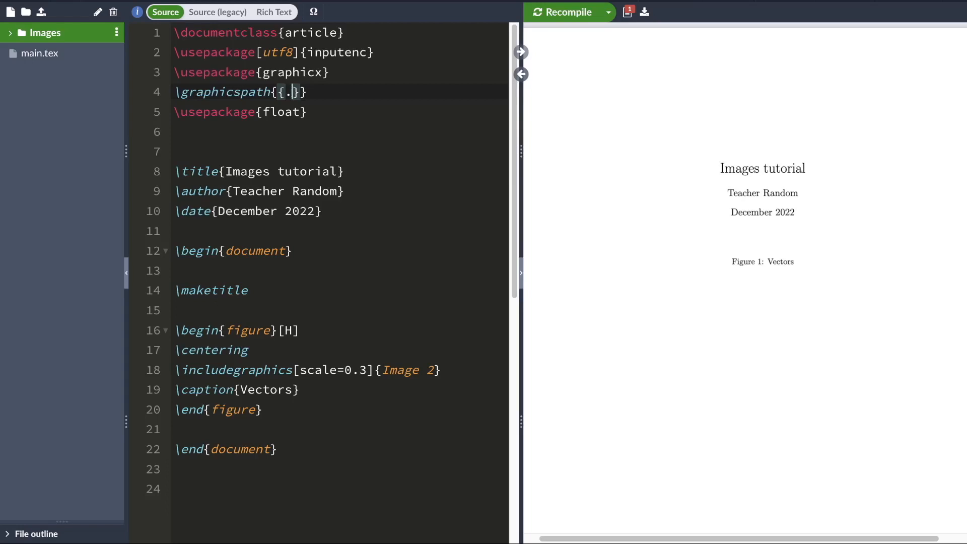
{"action": "type", "text": "/"}
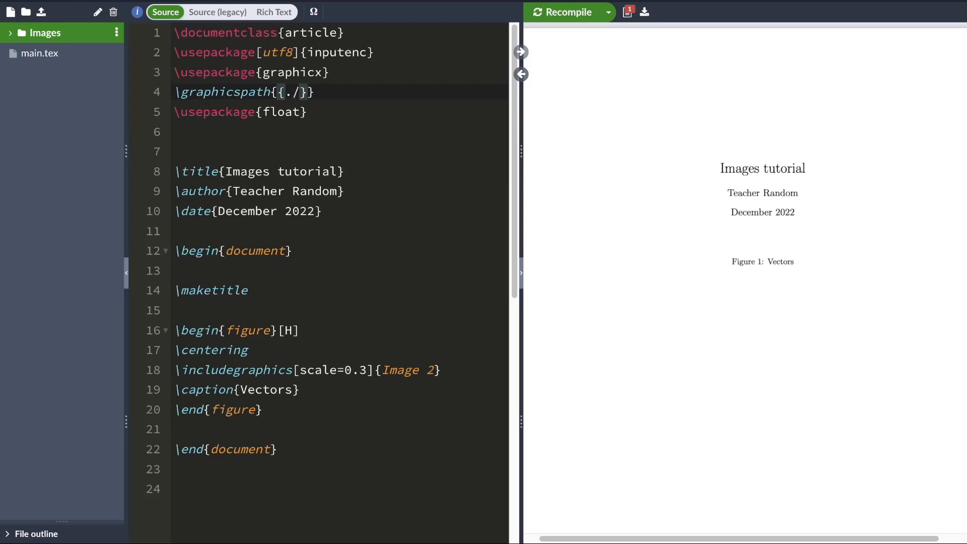
{"action": "type", "text": "Images"}
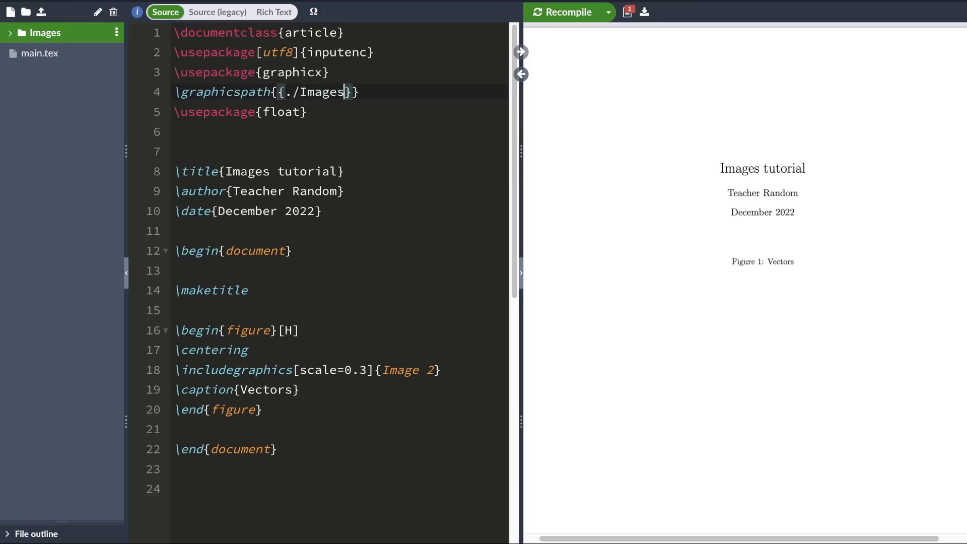
{"action": "type", "text": "/"}
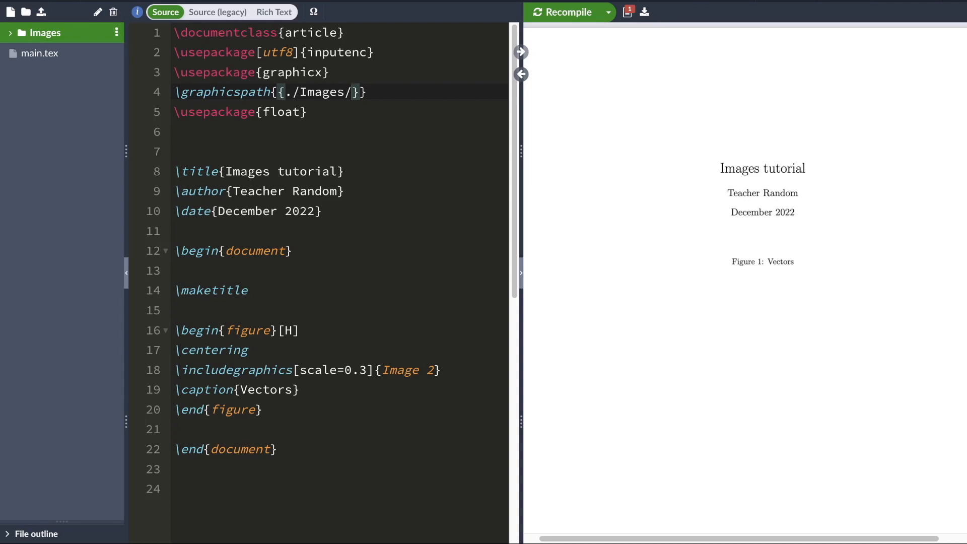
{"action": "left_click", "coordinate": [562, 12]}
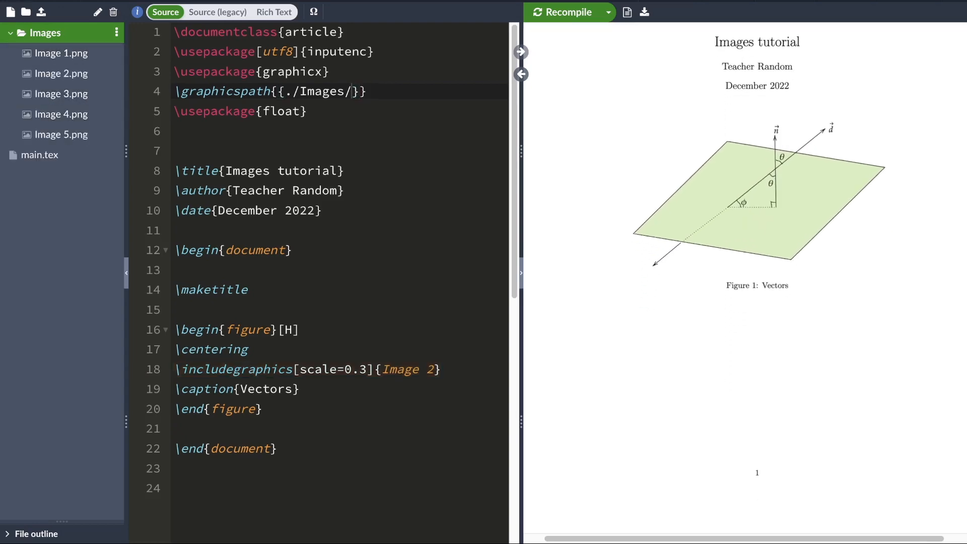
Recompile the document with the second figure loading Image 3.
{"action": "scroll", "scroll_direction": "down", "scroll_amount": 3}
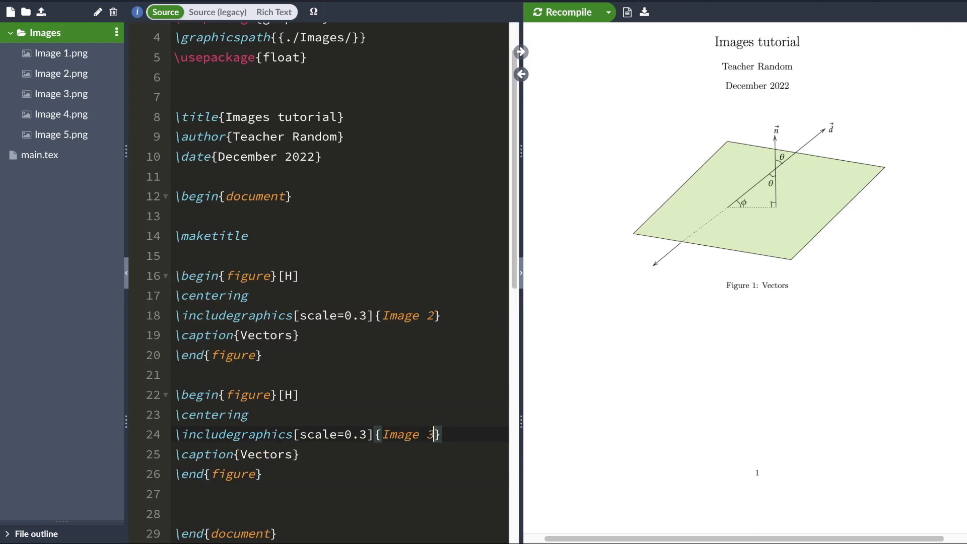
{"action": "left_click", "coordinate": [563, 12]}
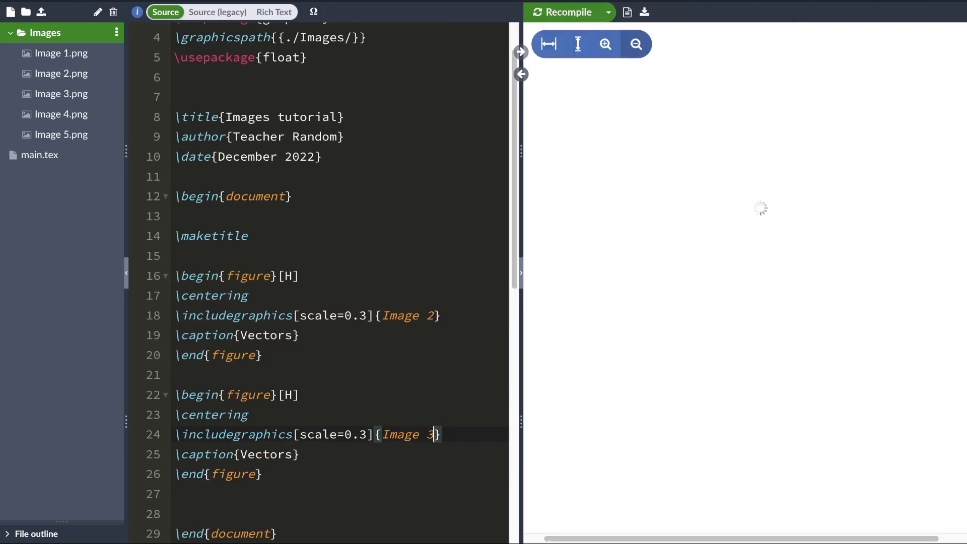
{"action": "left_click", "coordinate": [562, 12]}
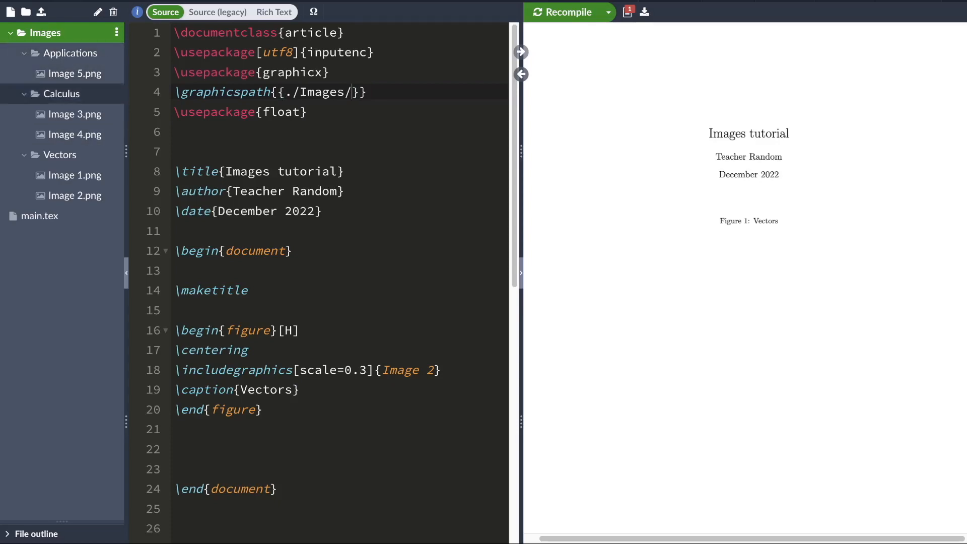
Change \graphicspath to ./Images/Vectors and recompile so the Vectors picture shows again.
{"action": "left_click", "coordinate": [78, 175]}
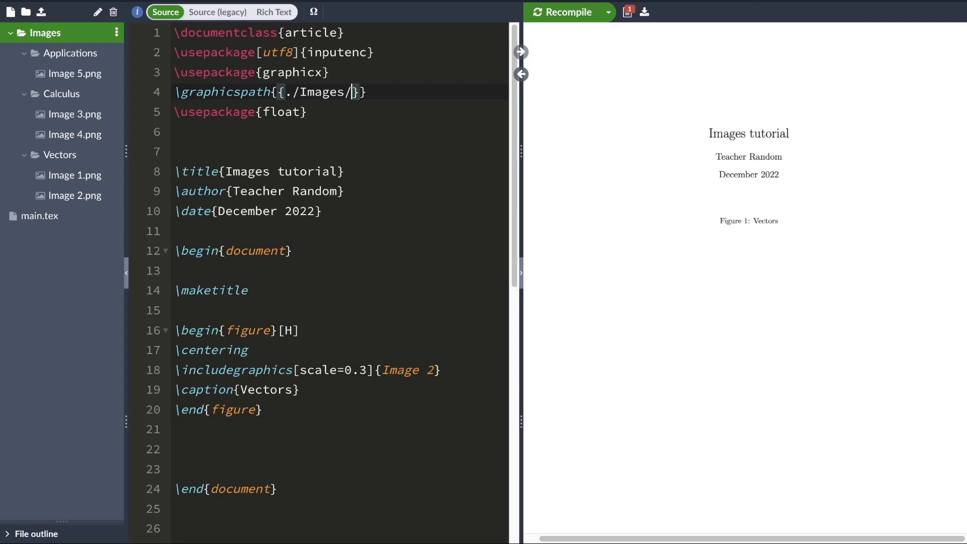
{"action": "type", "text": "Vectors"}
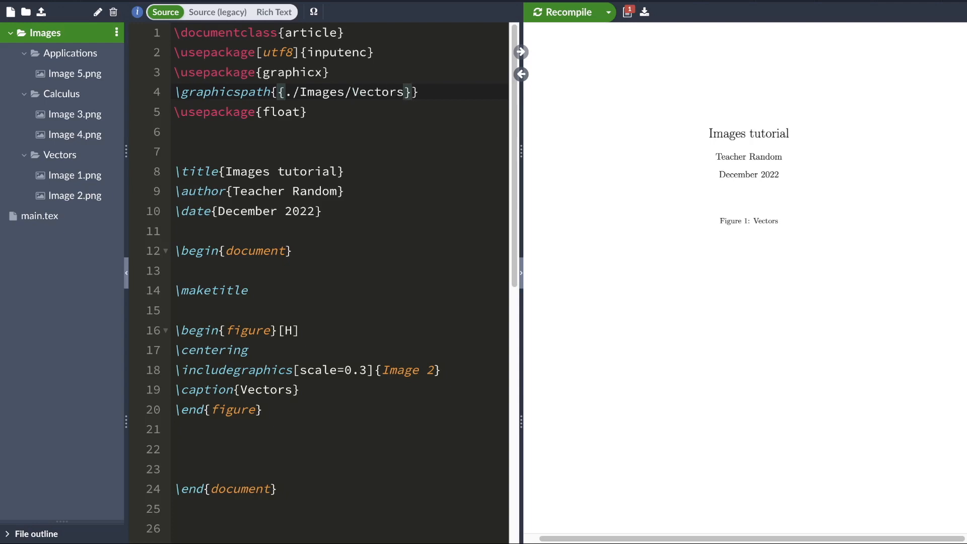
{"action": "left_click", "coordinate": [407, 91]}
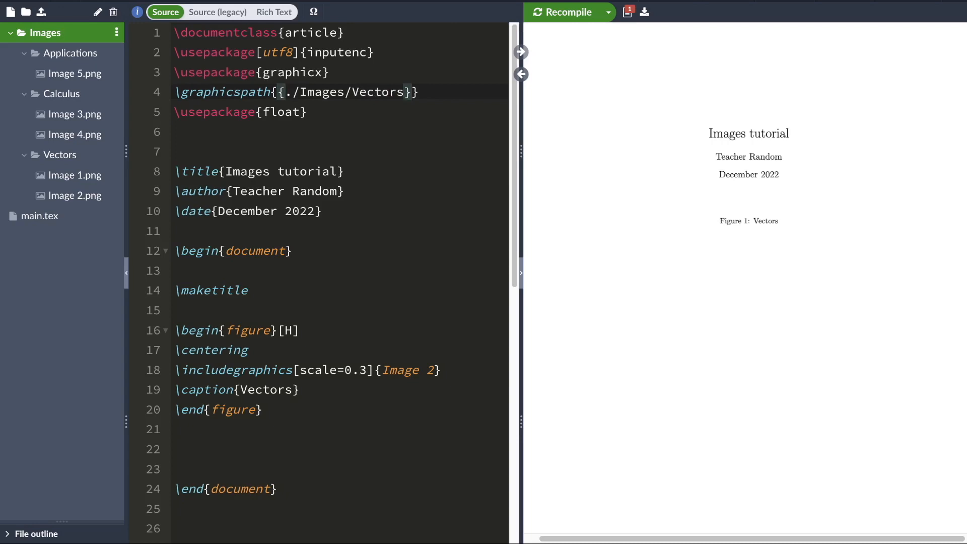
{"action": "left_click", "coordinate": [404, 92]}
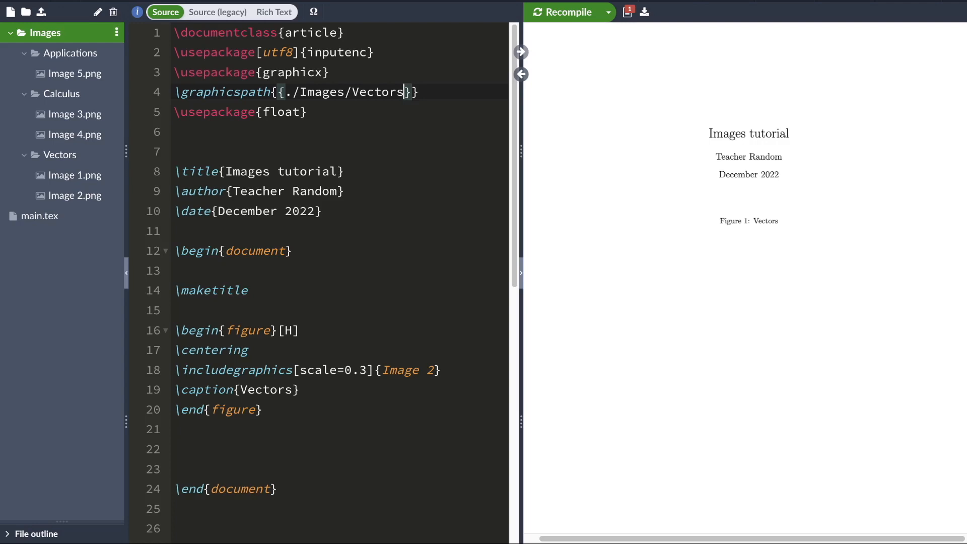
{"action": "double_click", "coordinate": [222, 91]}
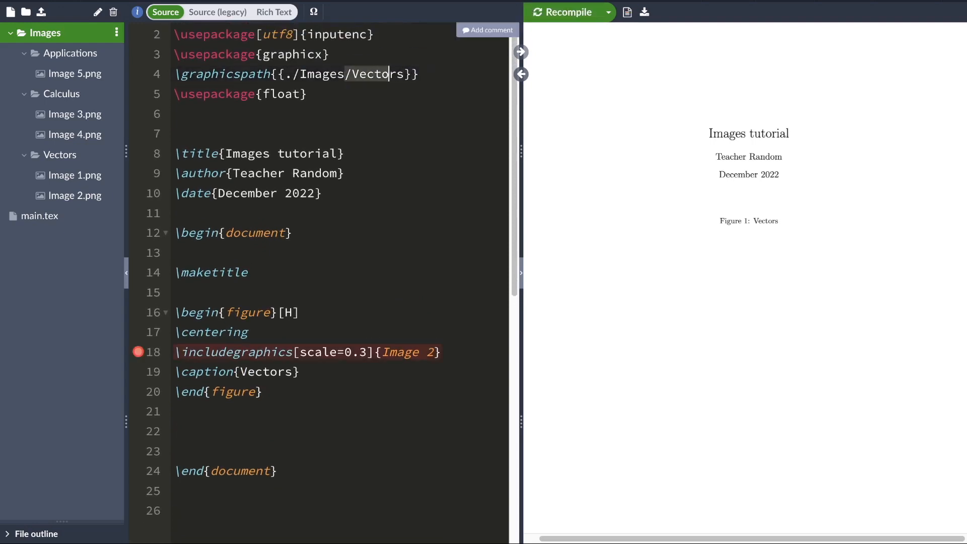
{"action": "left_click", "coordinate": [564, 12]}
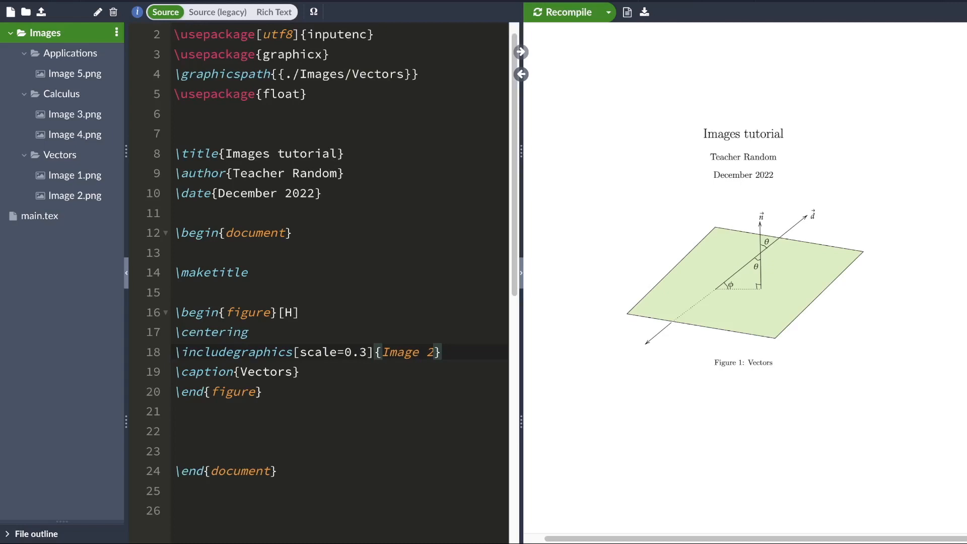
Append a second path entry ./Images/Calculus after the Vectors entry in \graphicspath.
{"action": "left_click", "coordinate": [77, 114]}
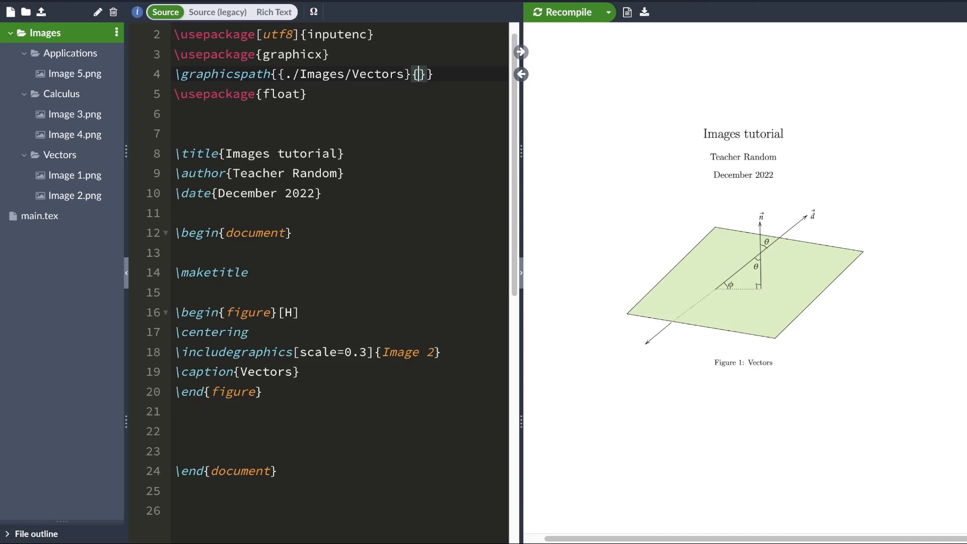
{"action": "type", "text": "./Images"}
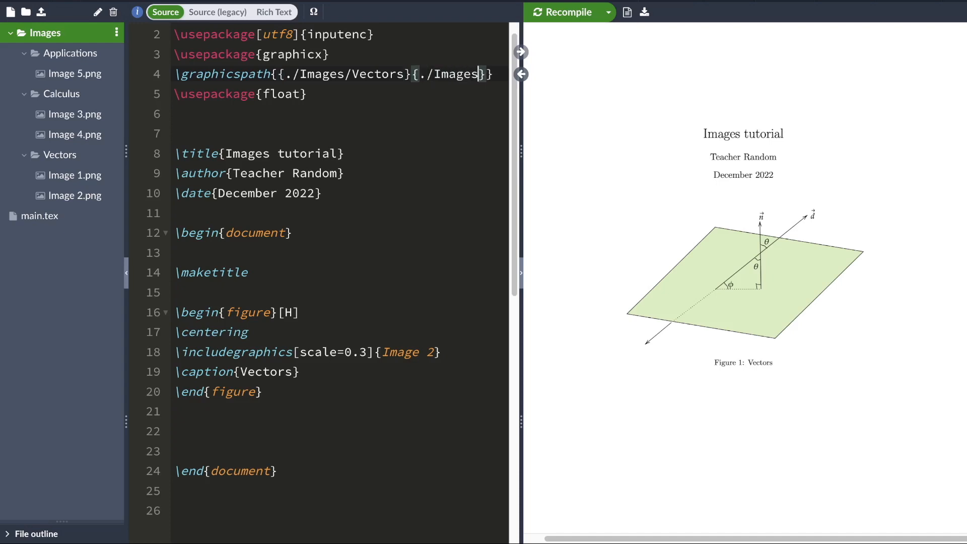
{"action": "type", "text": "/C"}
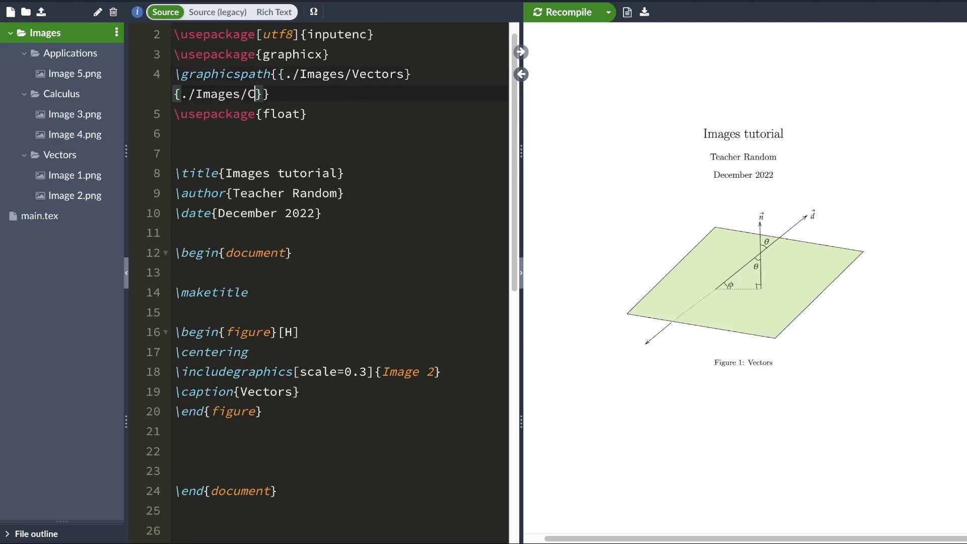
{"action": "type", "text": "alc"}
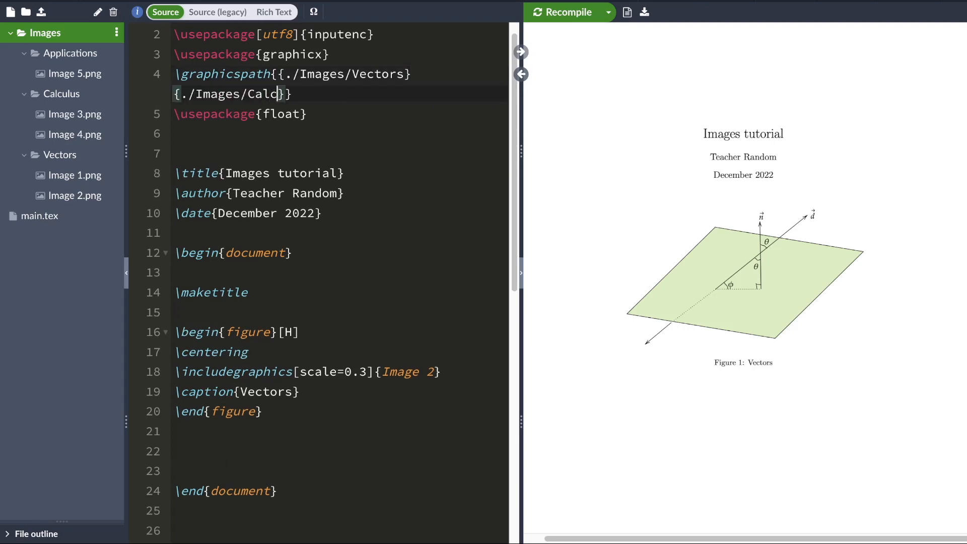
{"action": "type", "text": "ulus"}
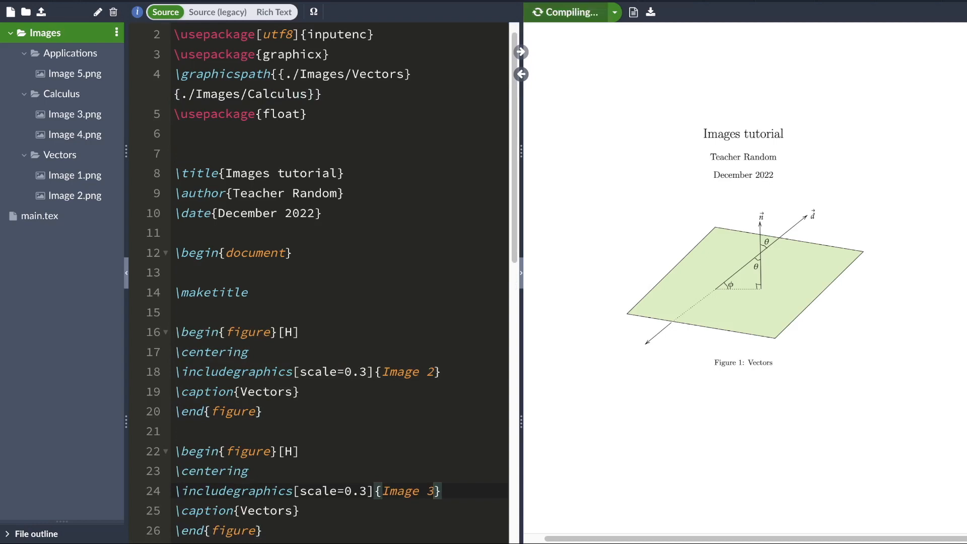
Recompile so Image 3 renders as Figure 2 and select text to reuse for the next entry.
{"action": "scroll", "scroll_direction": "down", "scroll_amount": 3}
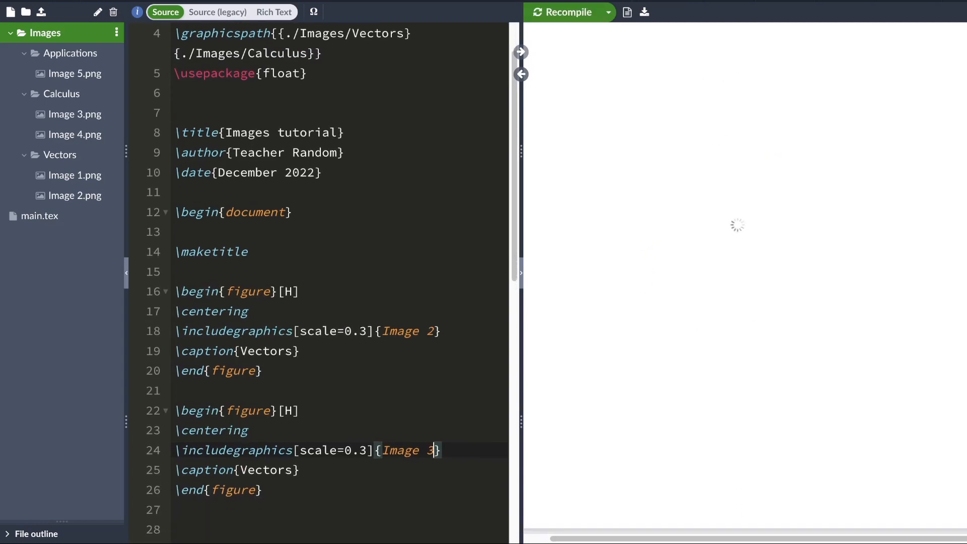
{"action": "left_click", "coordinate": [562, 12]}
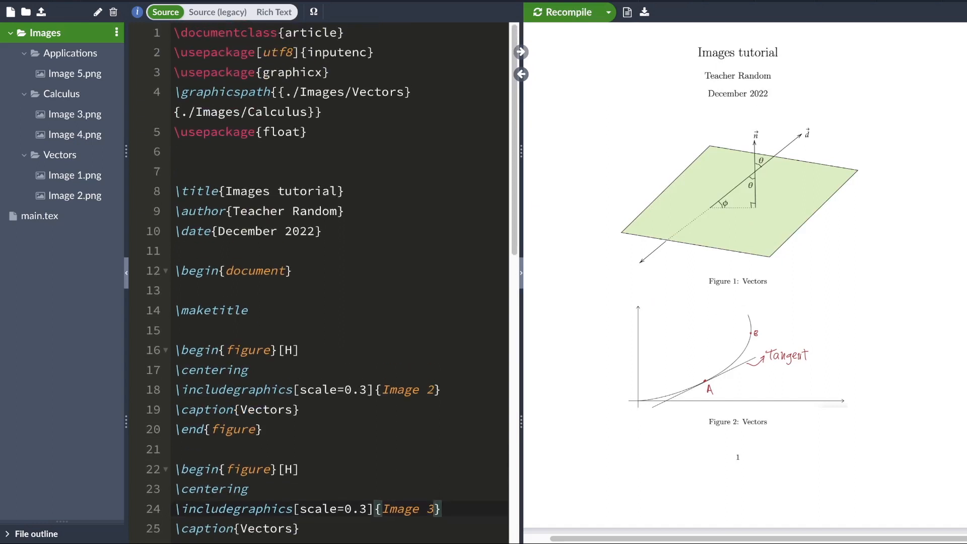
{"action": "double_click", "coordinate": [378, 92]}
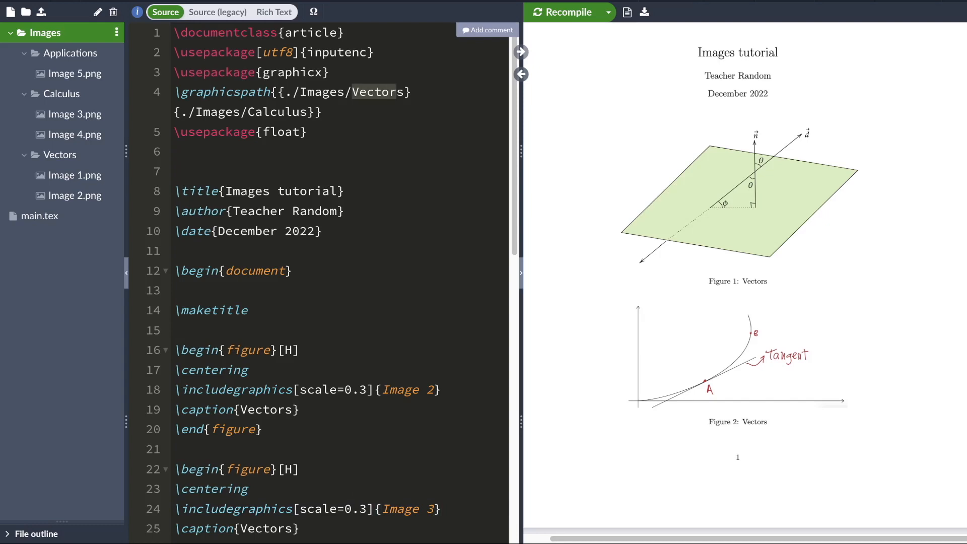
{"action": "double_click", "coordinate": [400, 509]}
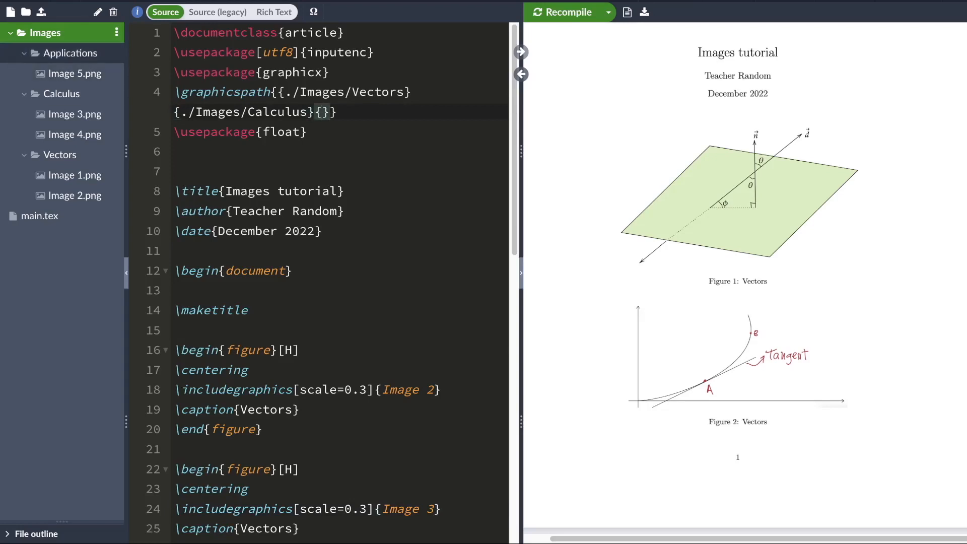
Start a third path entry ./Images/Applications and set the third figure to load Image 5.
{"action": "type", "text": "./Om"}
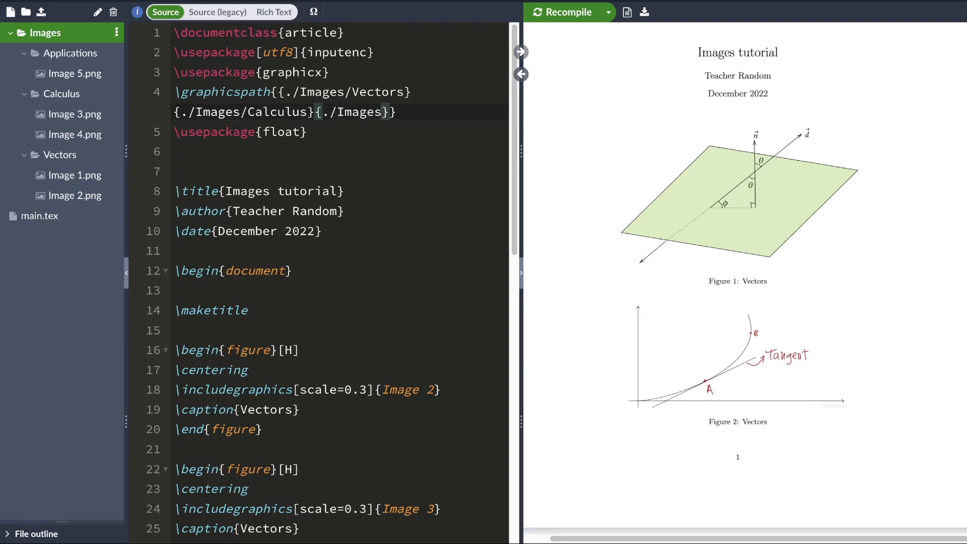
{"action": "type", "text": "/App"}
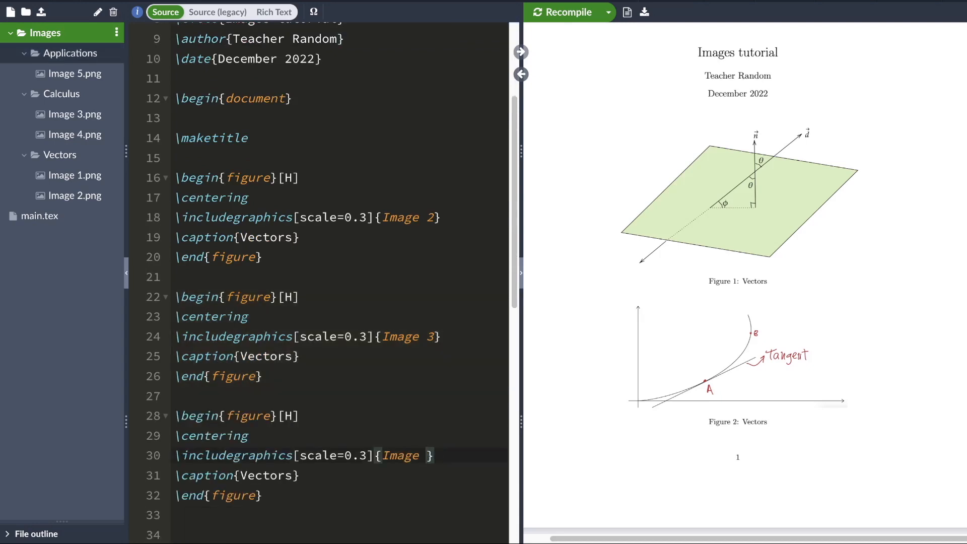
{"action": "type", "text": "5"}
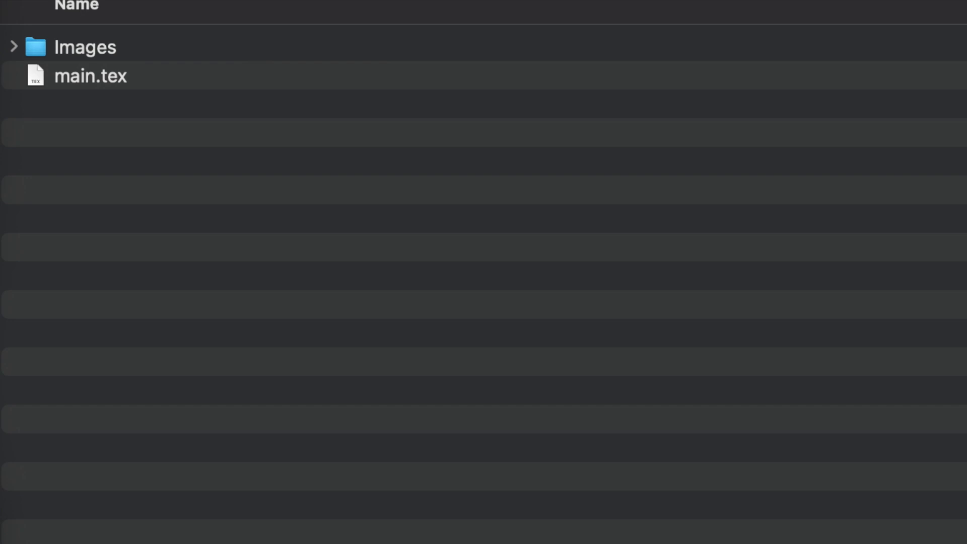
Expand the Images folder to list its Applications, Calculus and Vectors subfolders.
{"action": "left_click", "coordinate": [13, 48]}
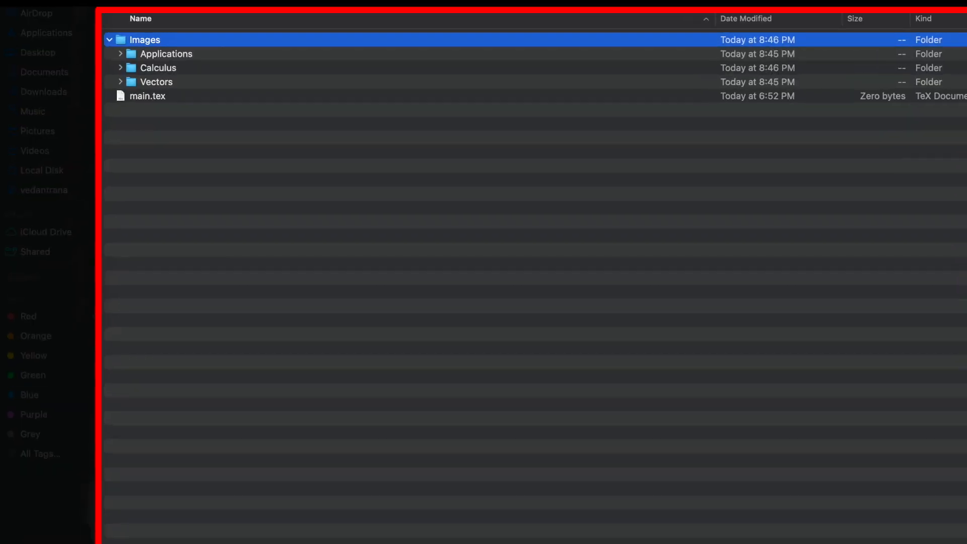